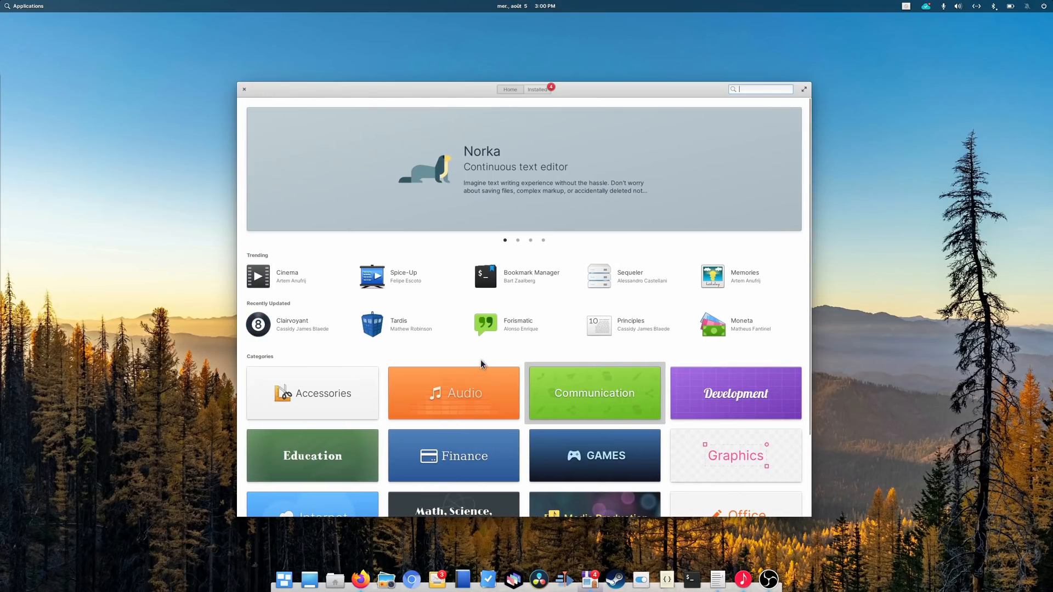
mouse_move(543, 202)
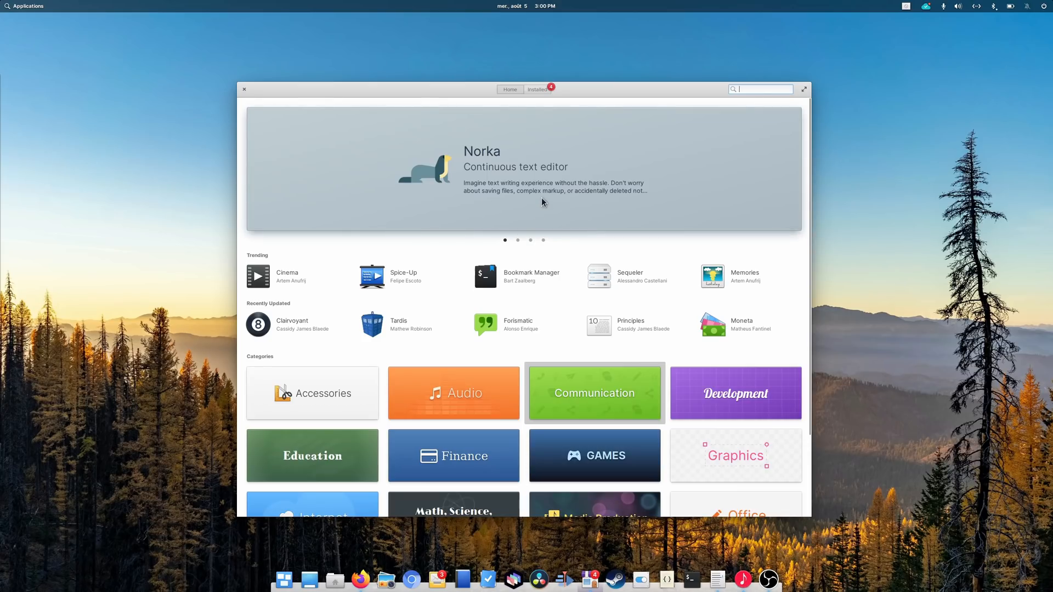
mouse_move(527, 171)
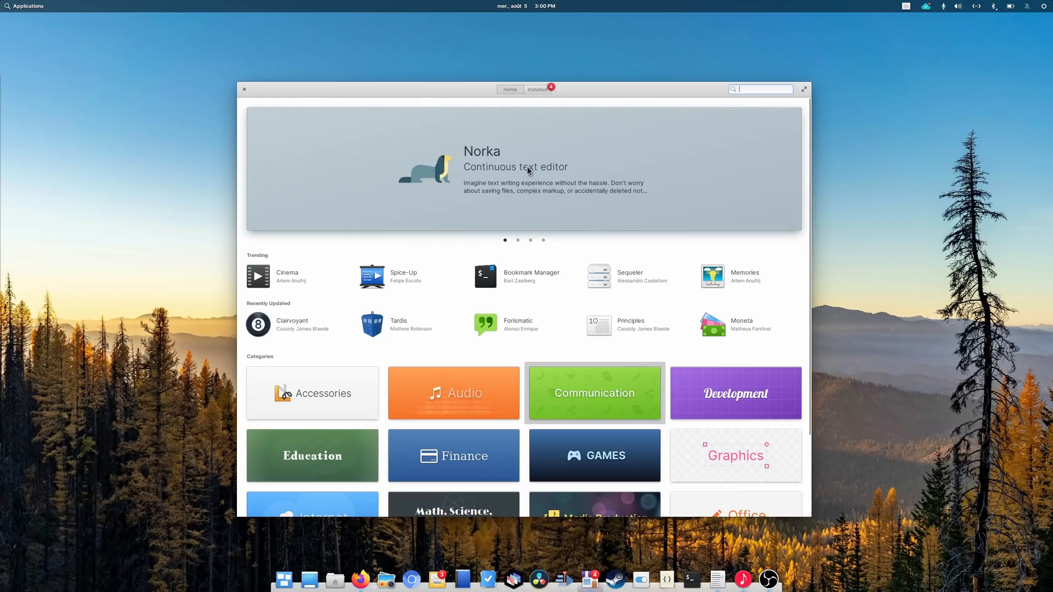
Browse the Graphics category and view the Resizer app's details page
scroll(down, 3)
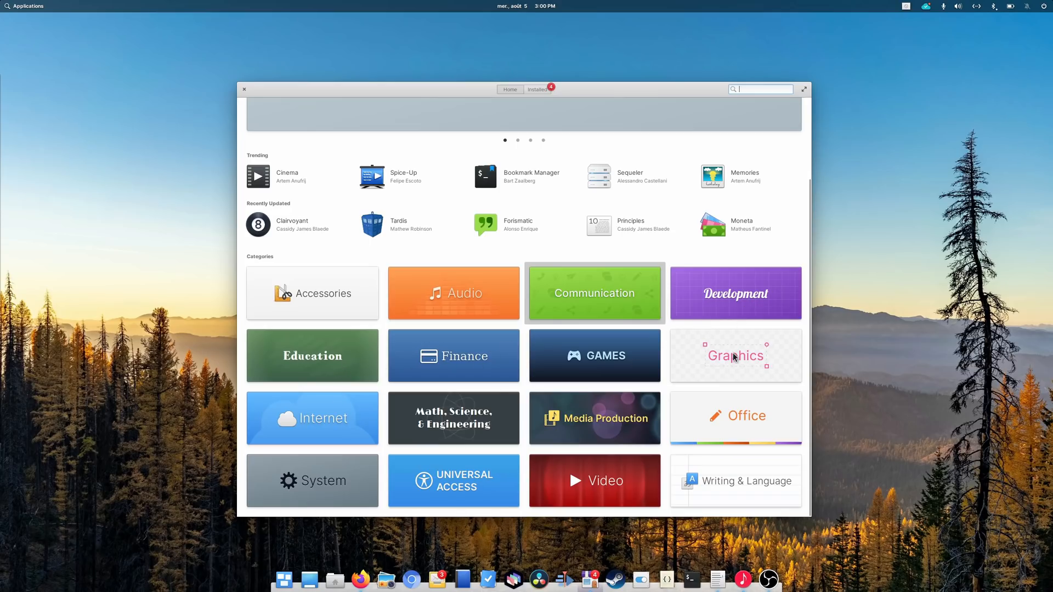
click(735, 355)
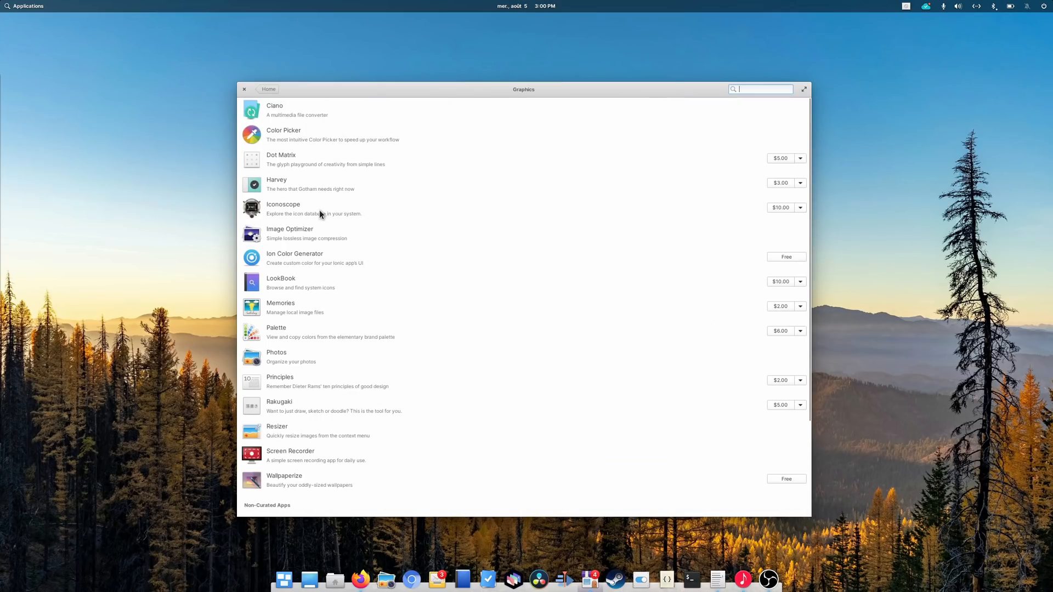
mouse_move(309, 383)
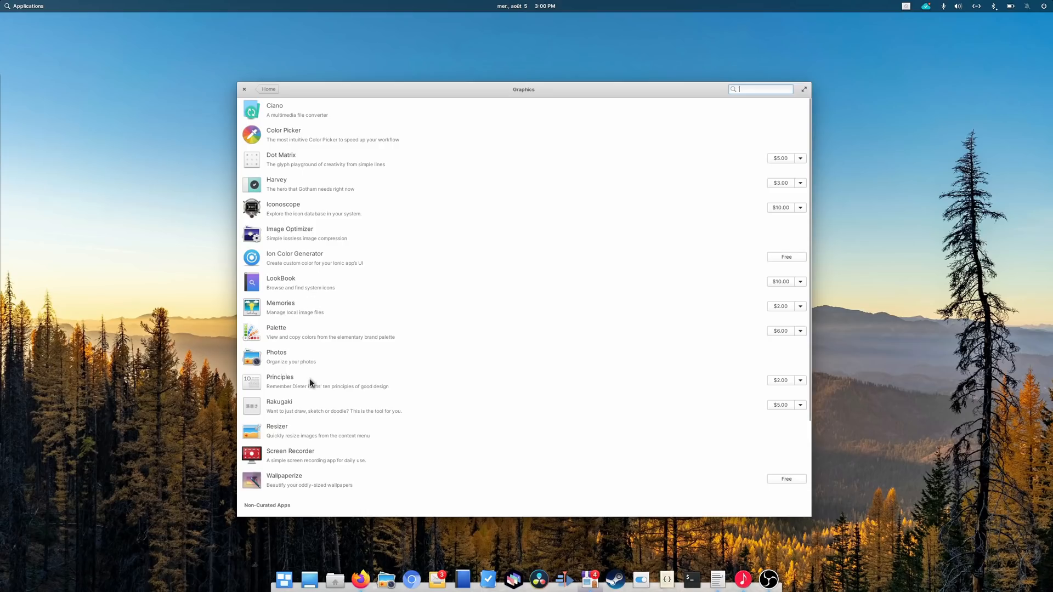
click(277, 430)
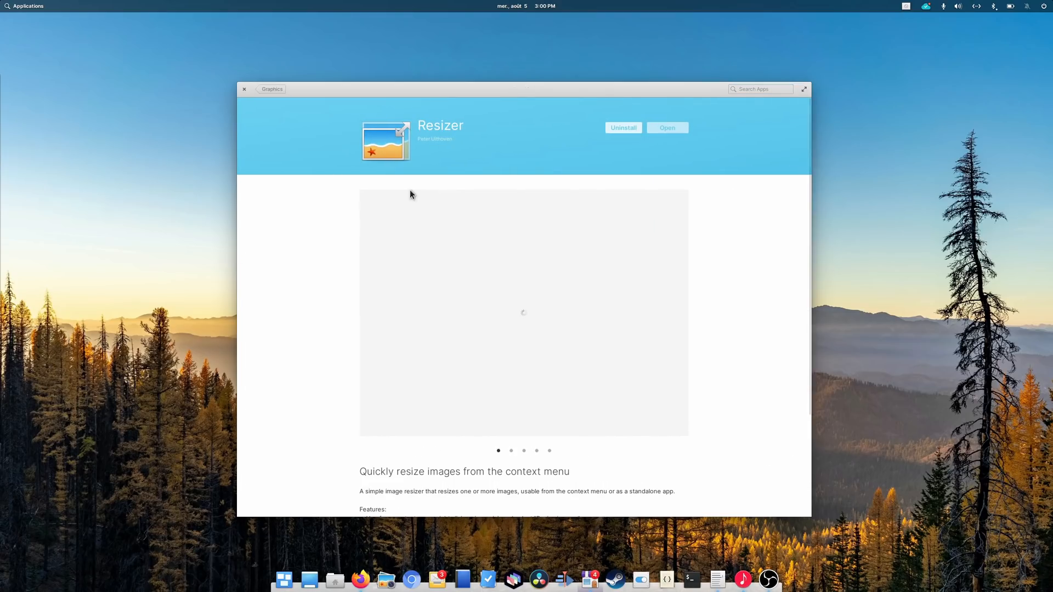
click(666, 127)
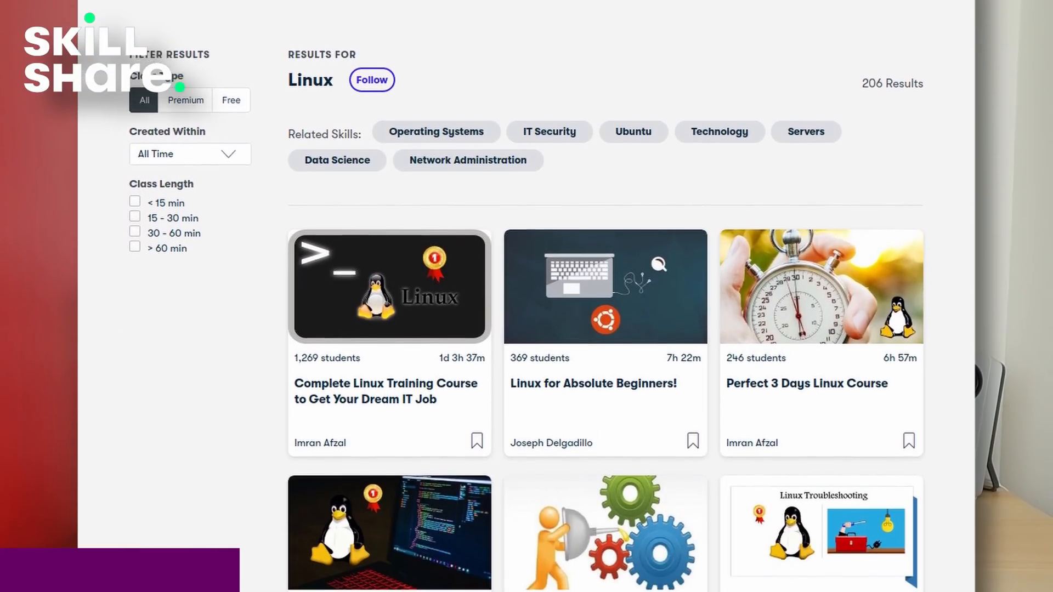
scroll(down, 3)
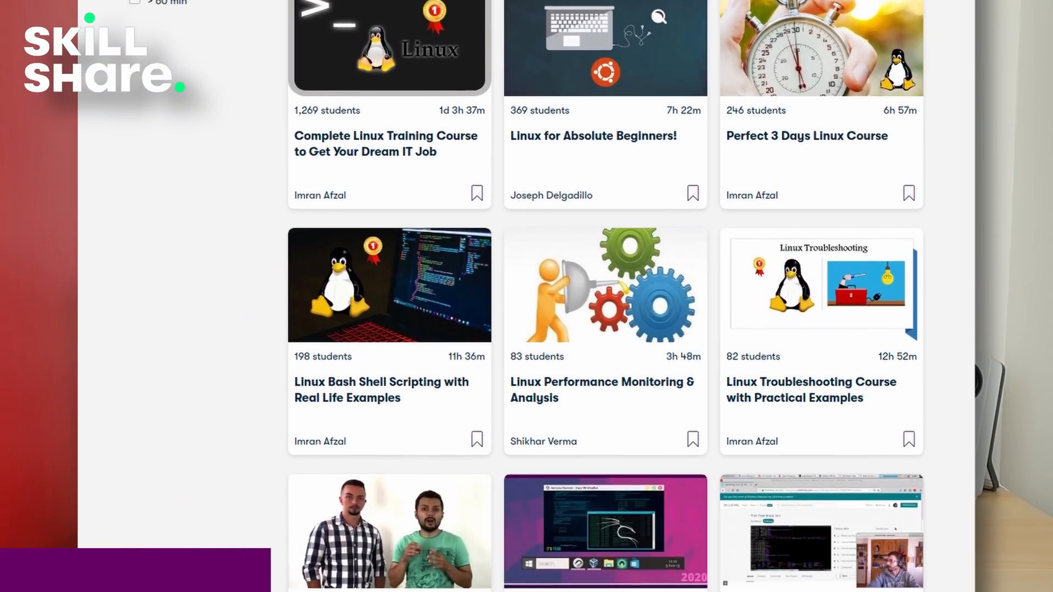
scroll(down, 3)
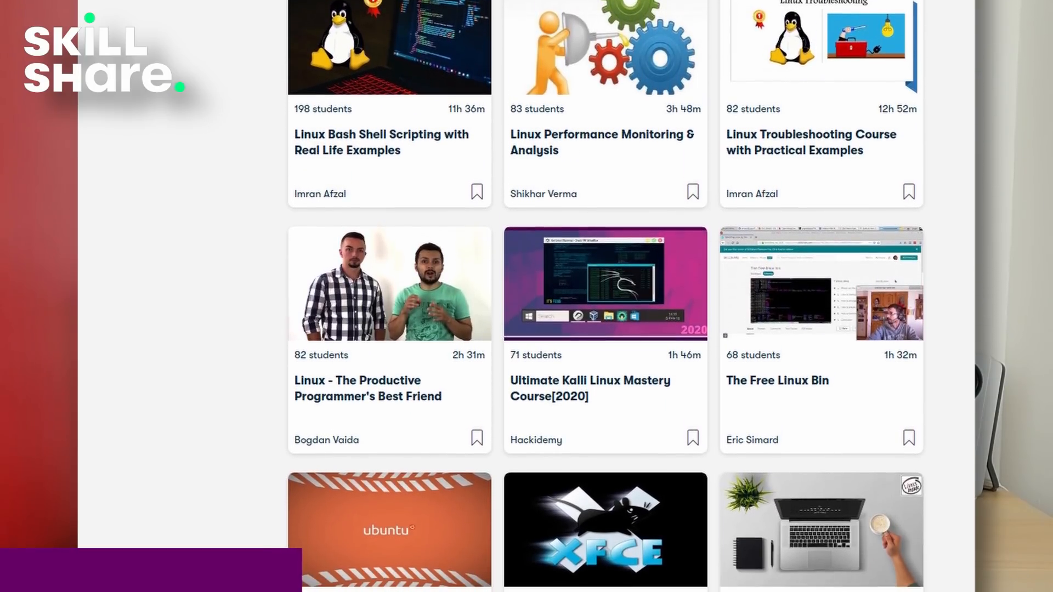
scroll(down, 3)
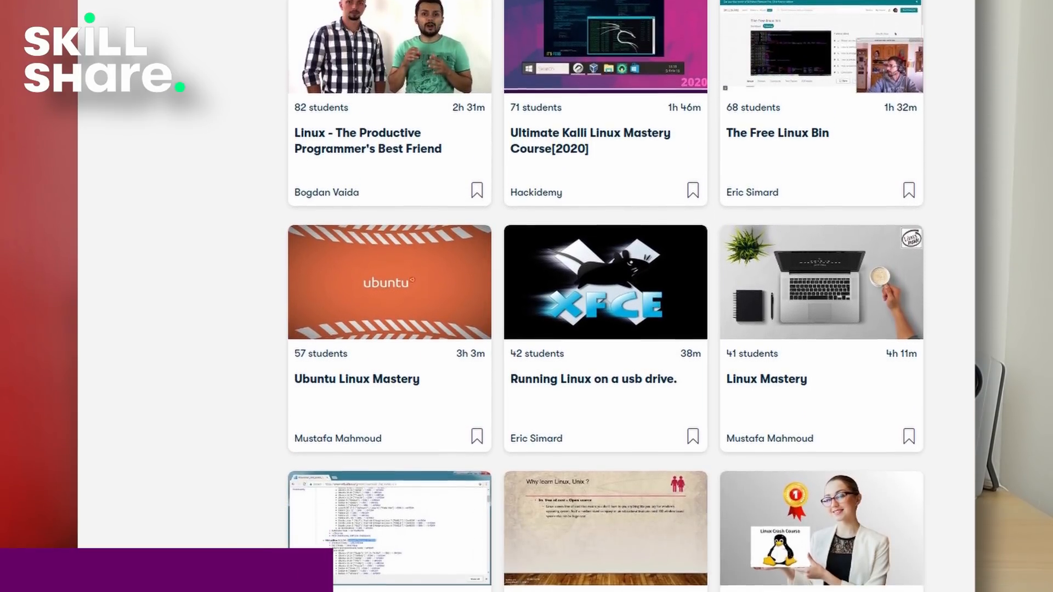
scroll(down, 3)
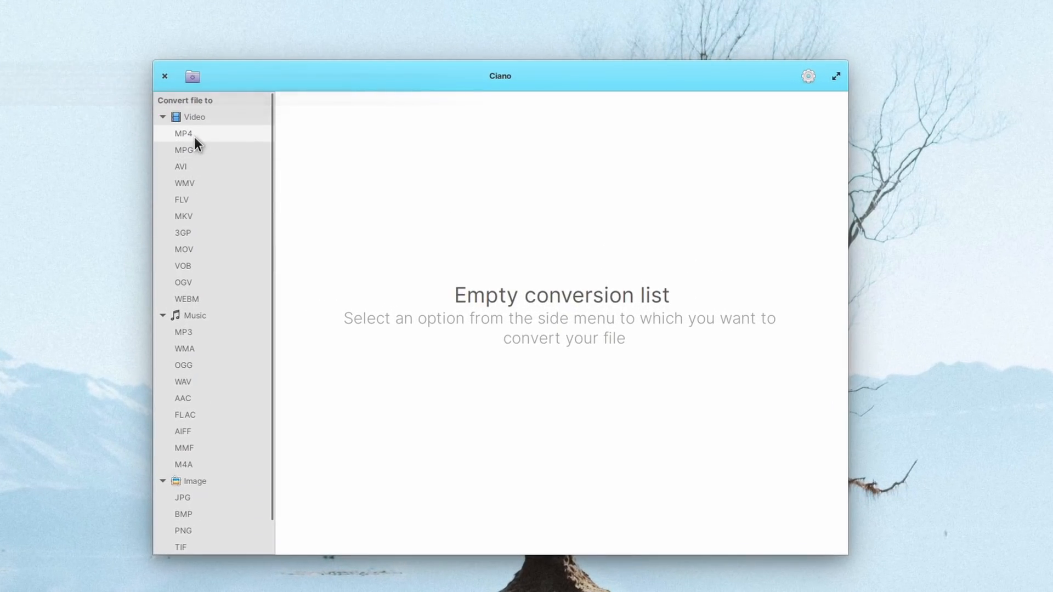
mouse_move(184, 183)
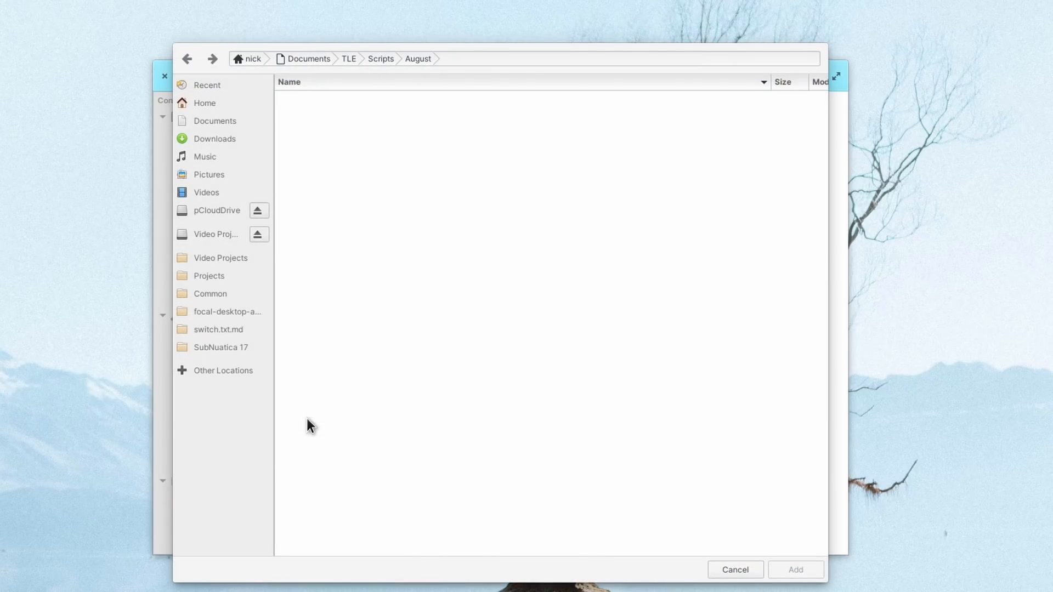
Add Subnautica18.mov from Video Projects > SubNautica > SubNautica 18 for WMV conversion
click(217, 233)
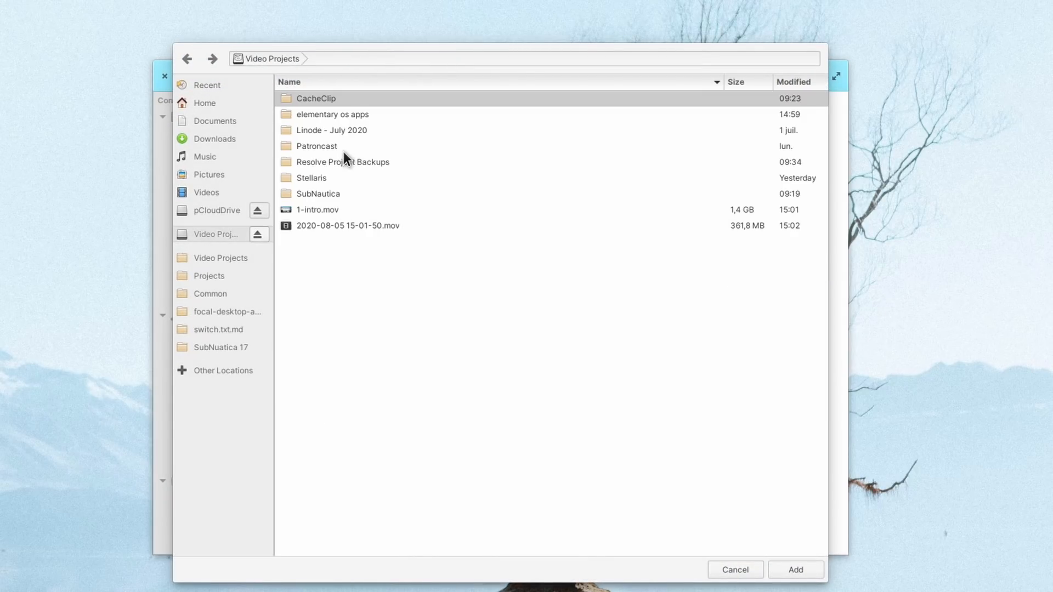
double_click(318, 193)
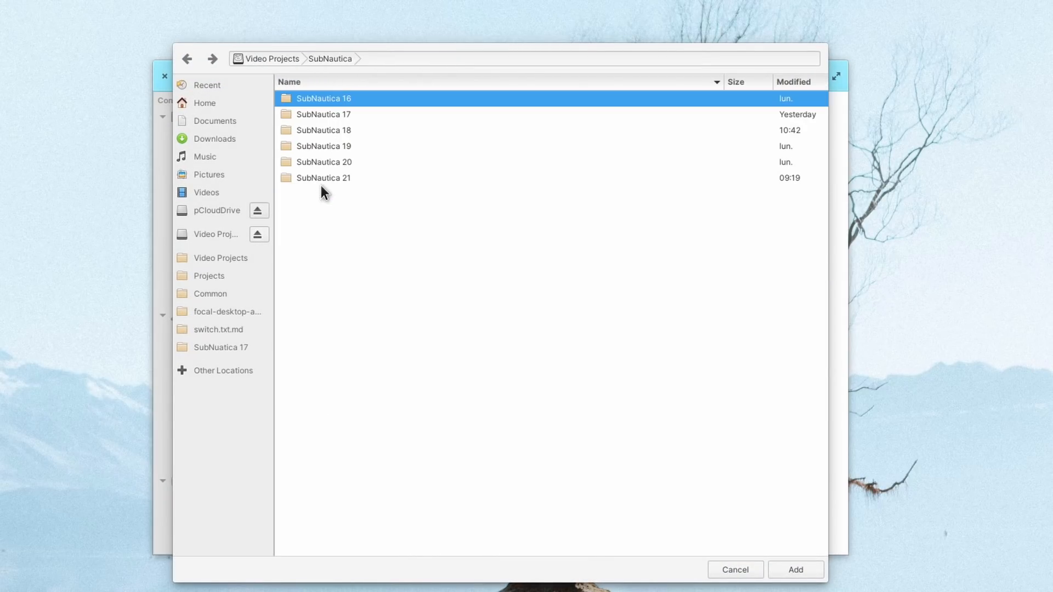
double_click(322, 130)
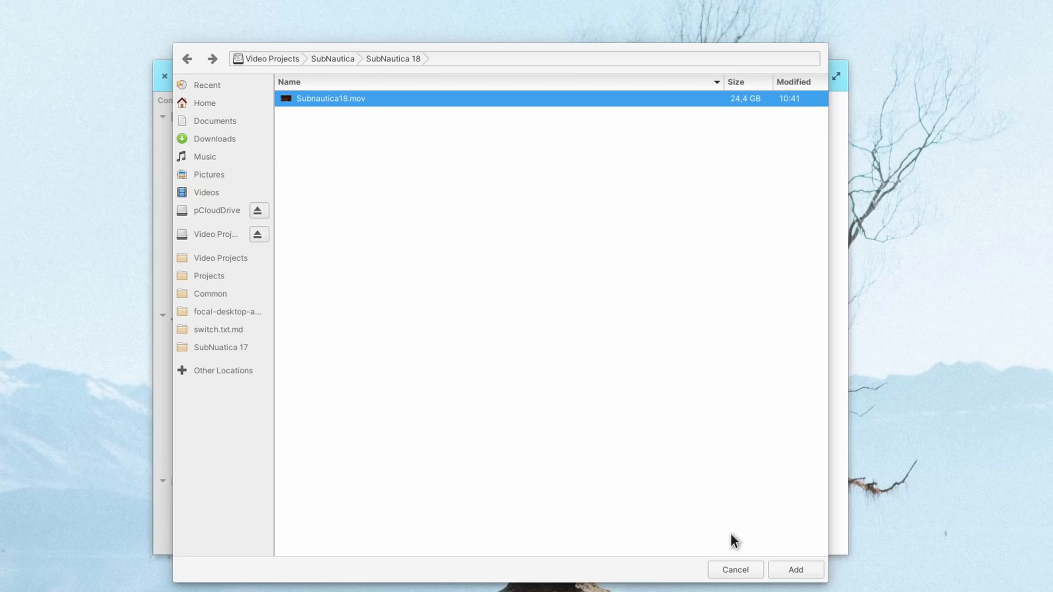
click(795, 569)
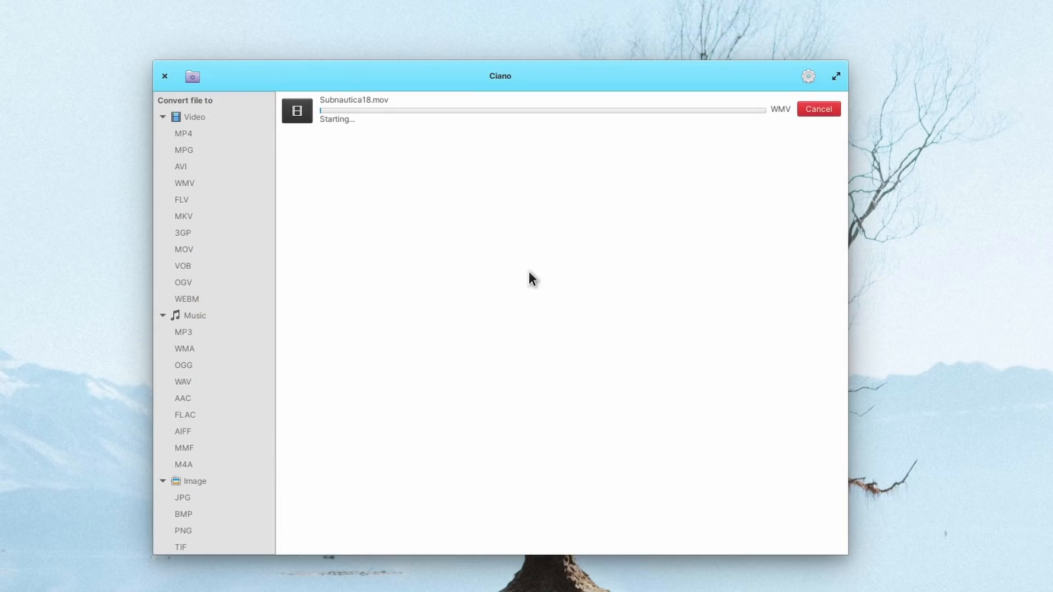
Queue the 8-areas blog images from the posts folder for image conversion
click(819, 109)
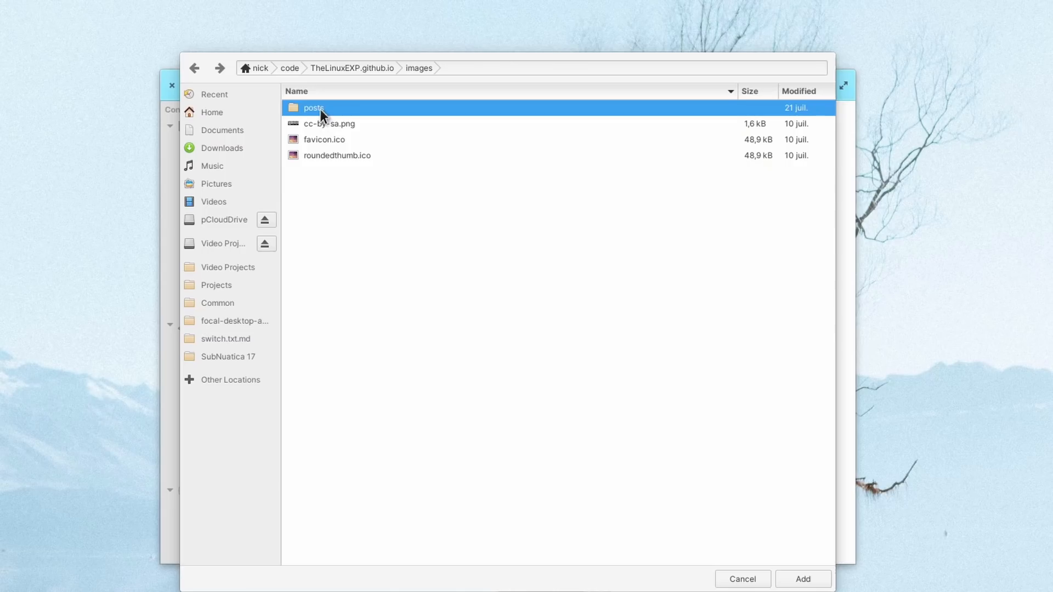
double_click(313, 107)
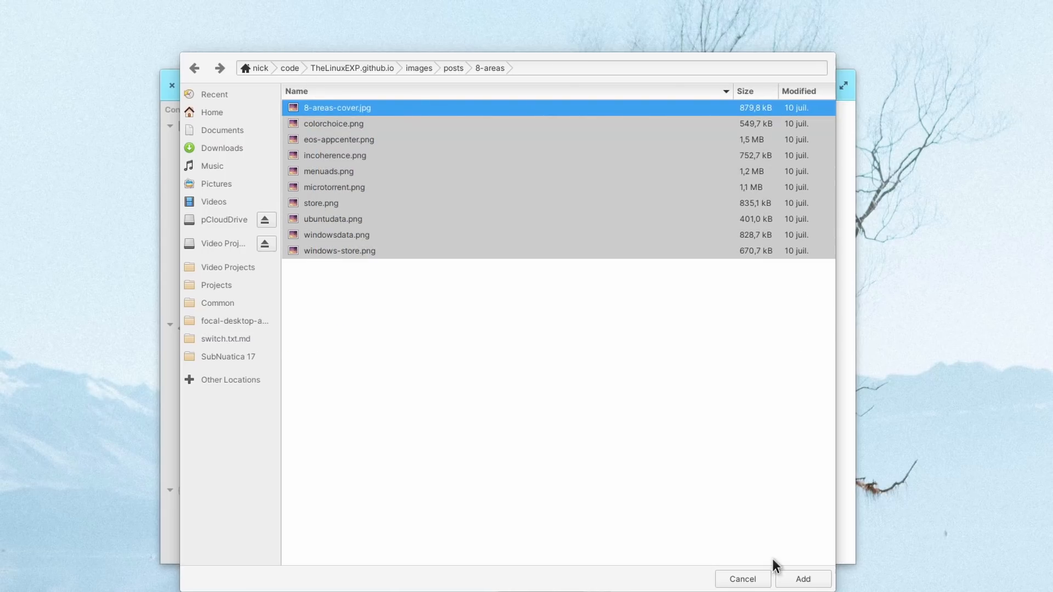
click(800, 579)
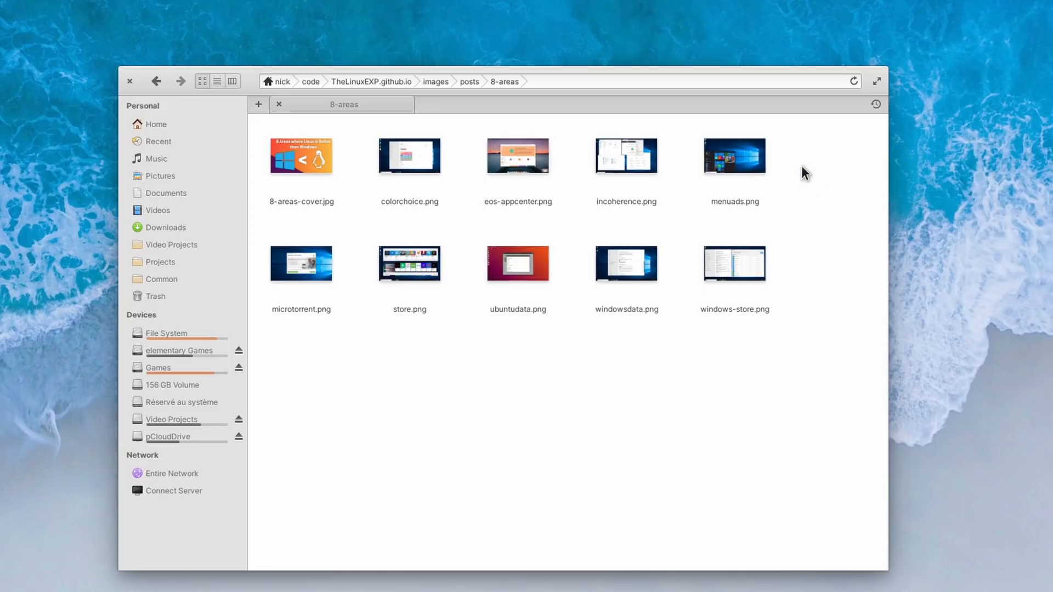
Optimize colorchoice.png via its context menu, then compress 8-areas-cover.jpg
click(516, 262)
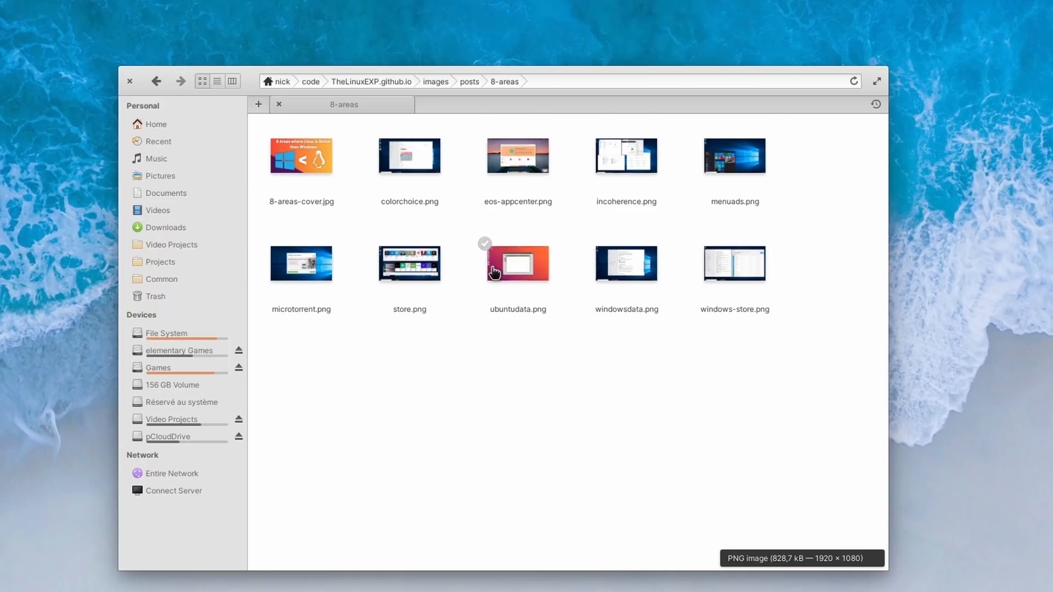
click(409, 262)
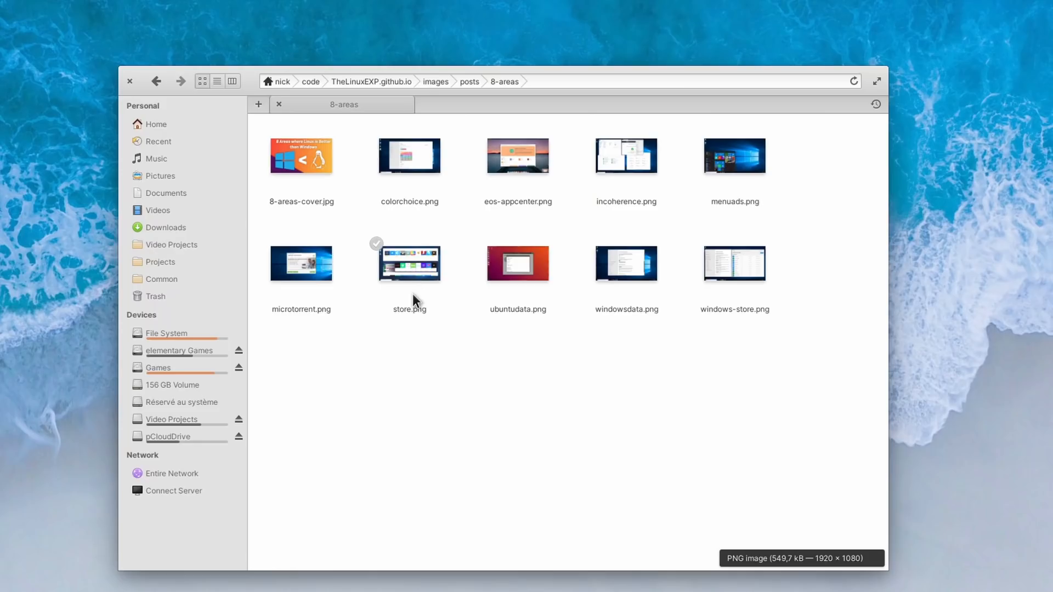
right_click(409, 156)
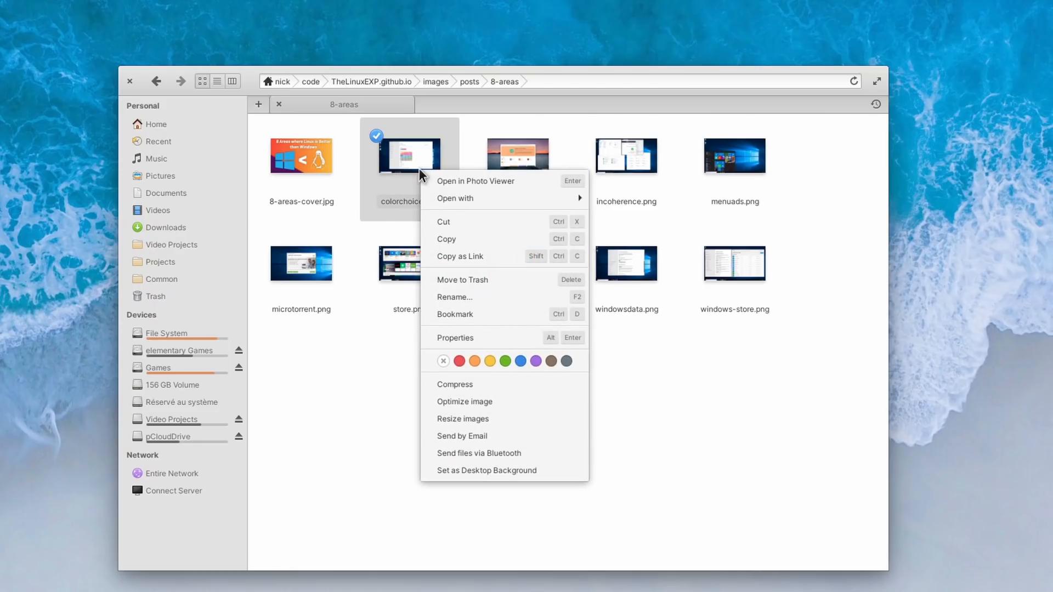
click(464, 402)
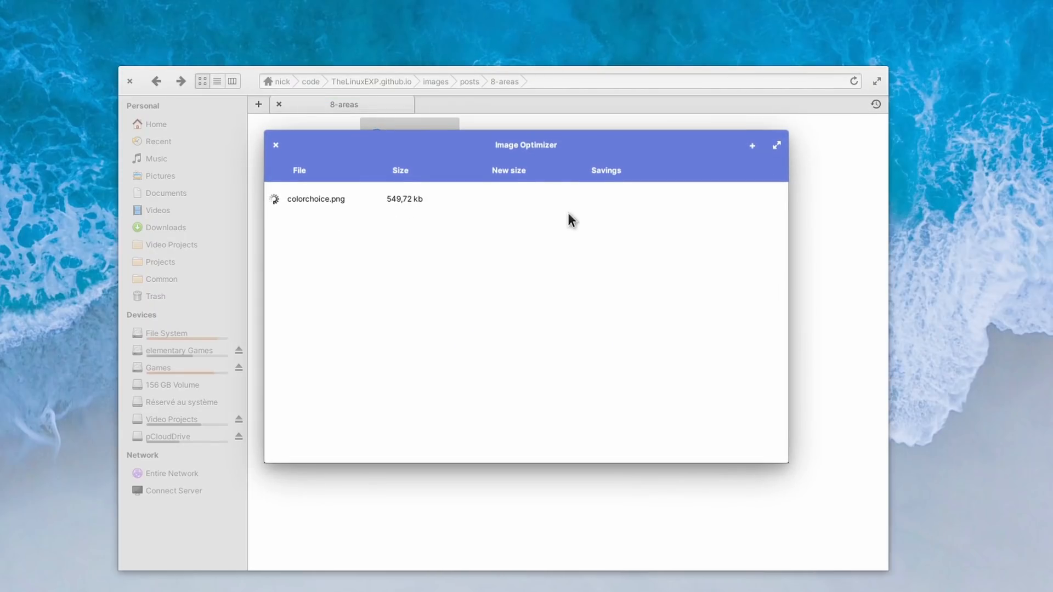
mouse_move(400, 254)
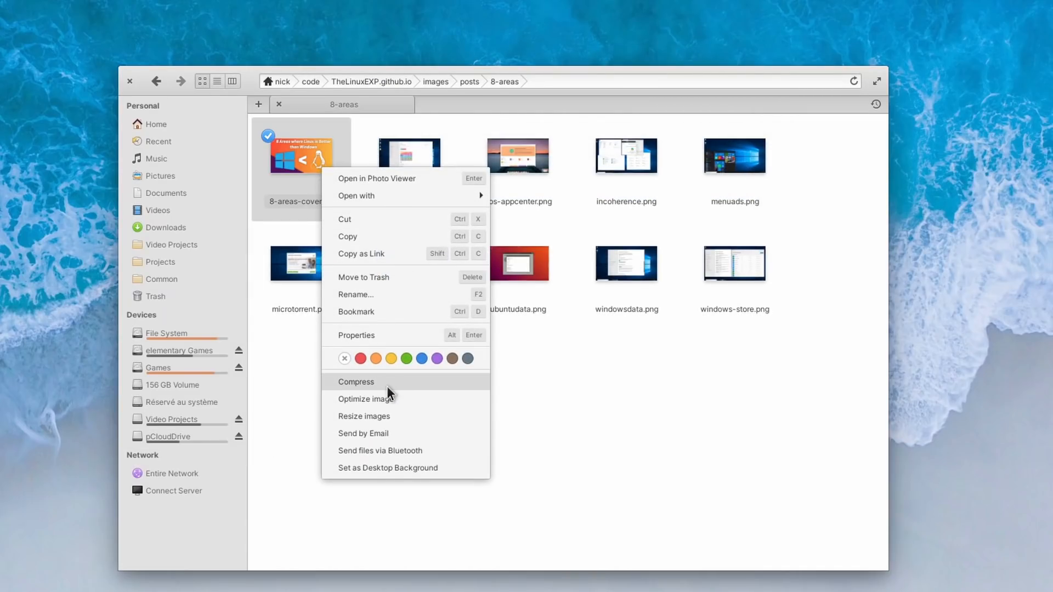
click(364, 398)
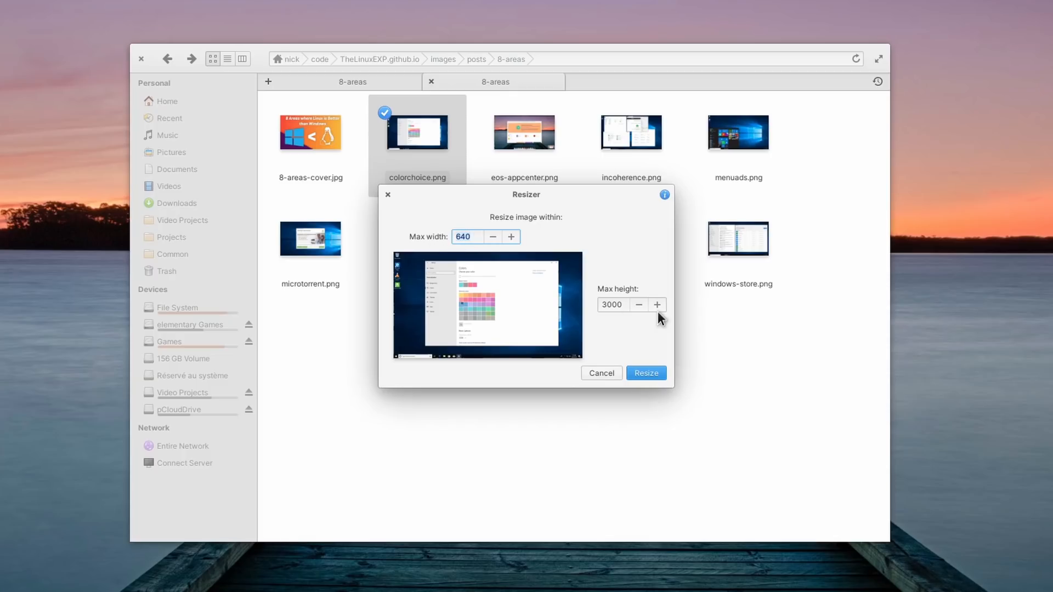
Retype the Max width value for colorchoice.png and resize it
text(10)
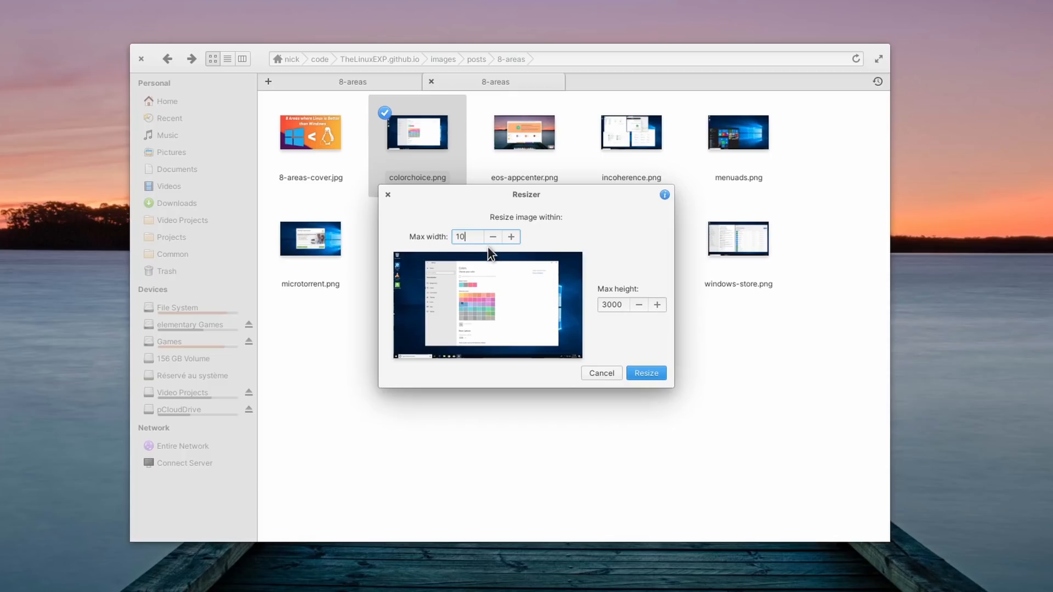
click(645, 373)
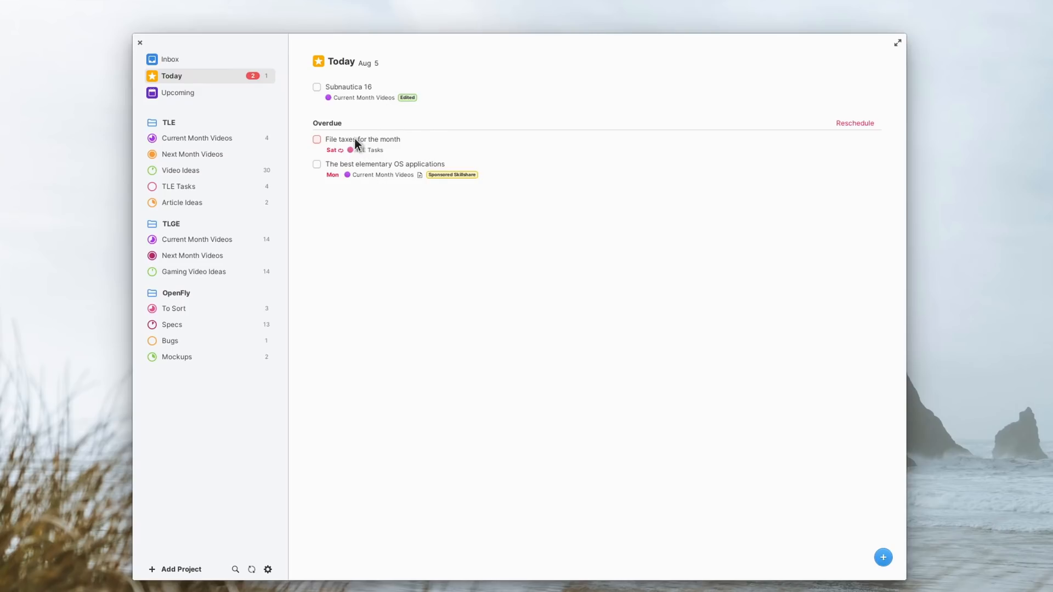
mouse_move(190, 150)
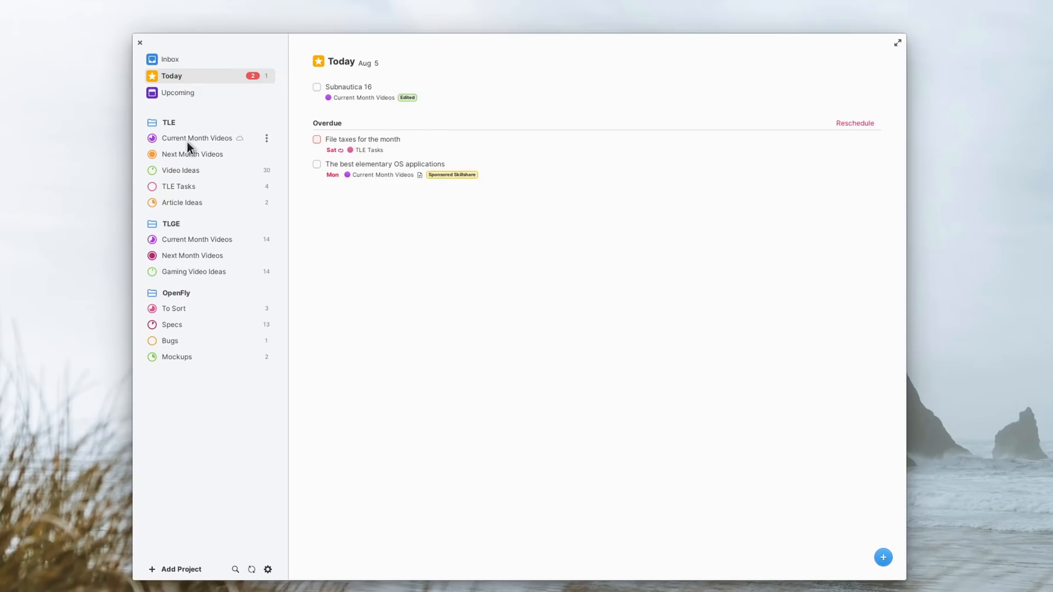
Open the Current Month Videos project and review the sync account settings
click(196, 138)
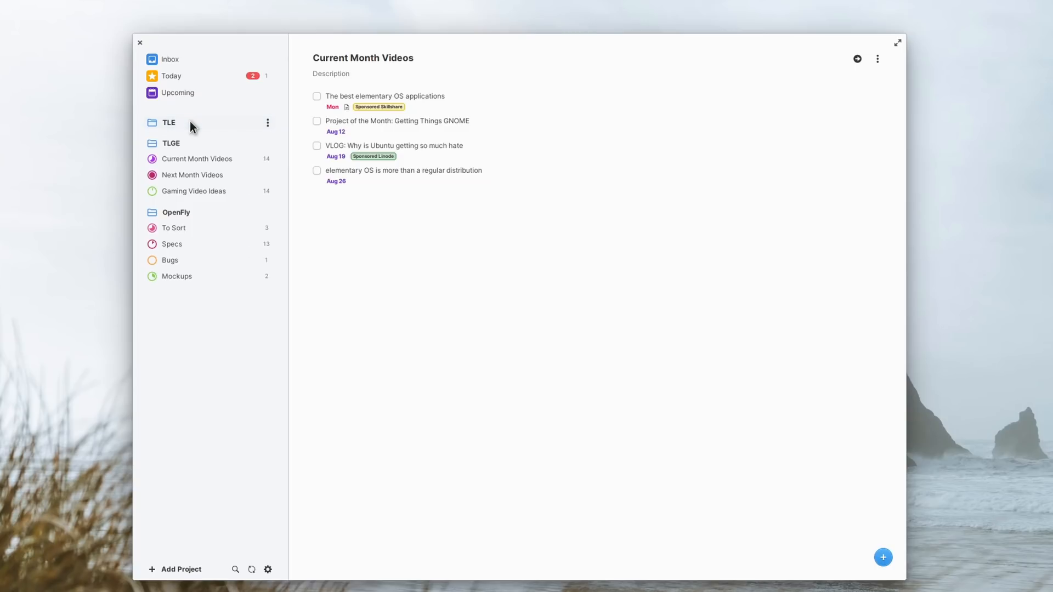
click(169, 122)
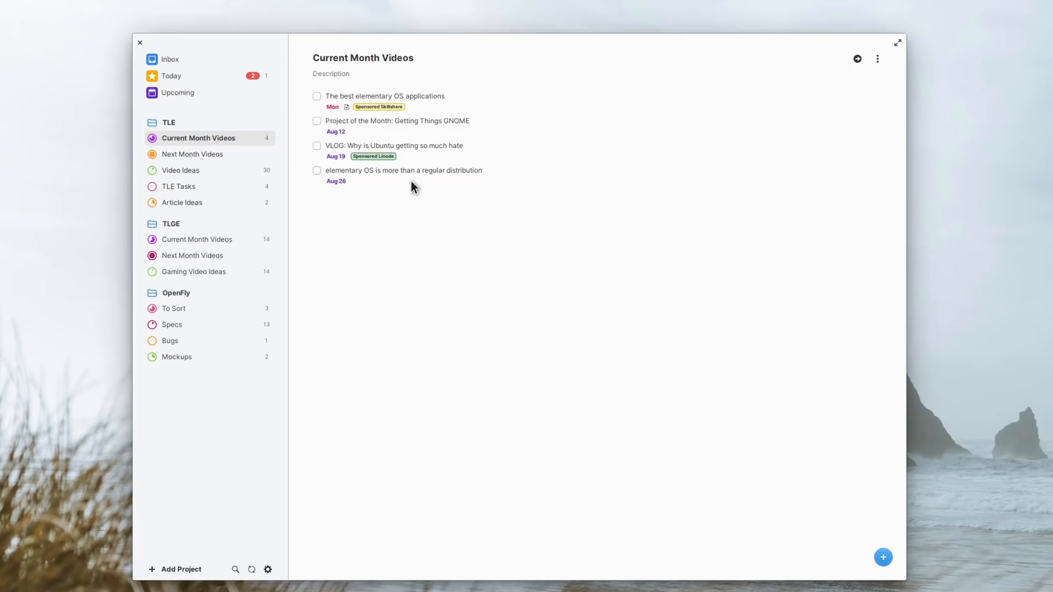
mouse_move(267, 569)
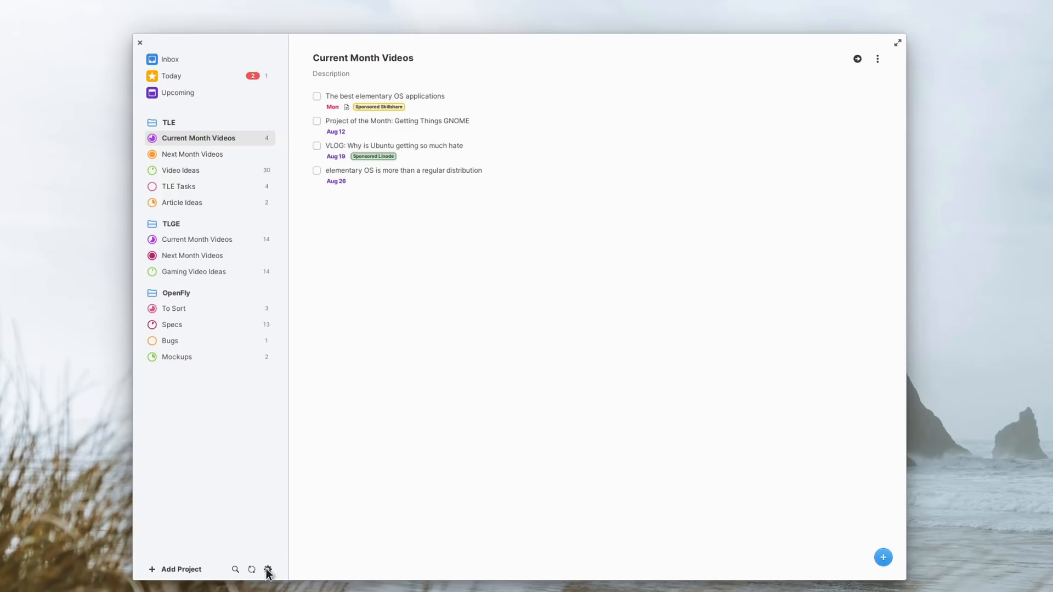
click(268, 569)
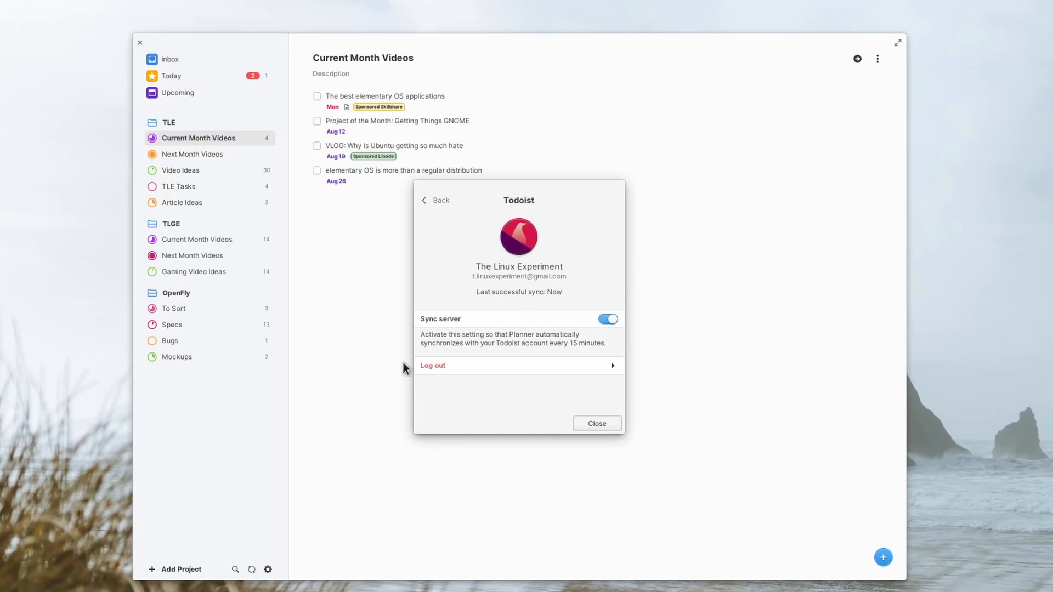
click(596, 424)
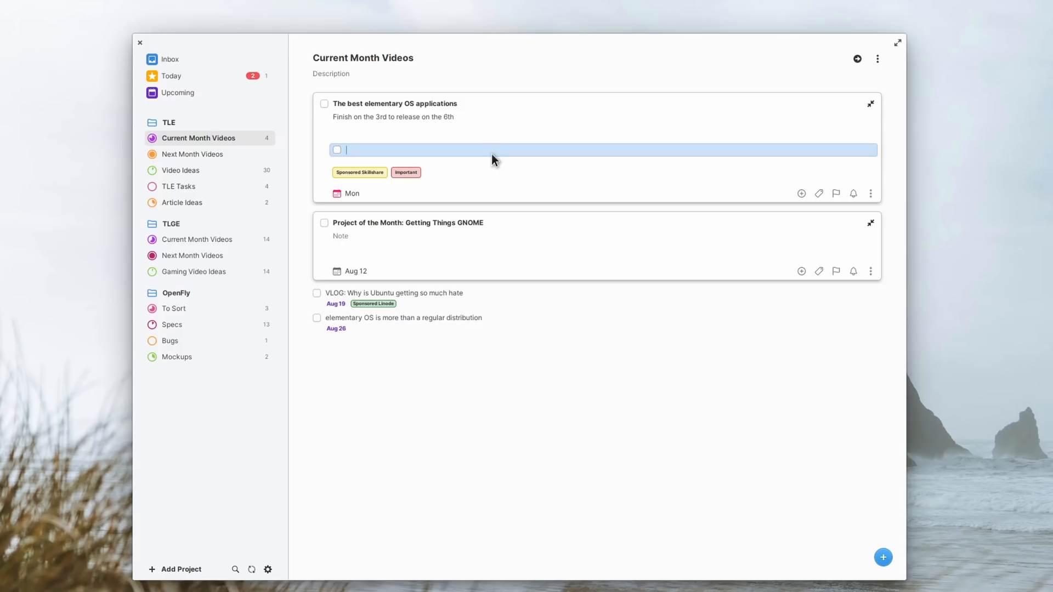
Add the 'Don't forget to add sponsor clip' subtask with a 5:07 PM reminder, and choose the Dark Blue theme
text(Don't forget to add sponsor clip)
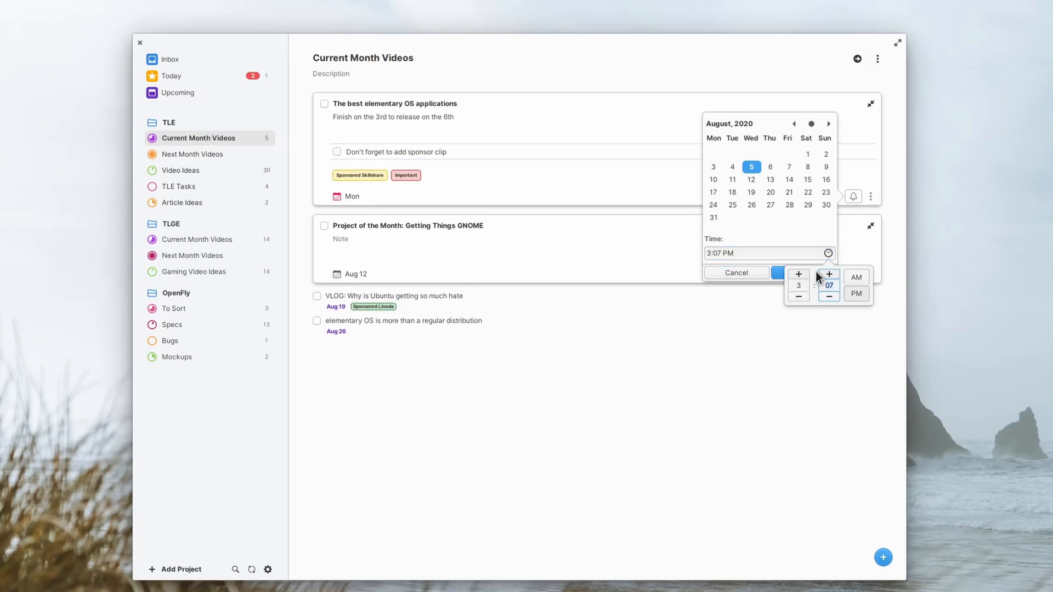
click(779, 197)
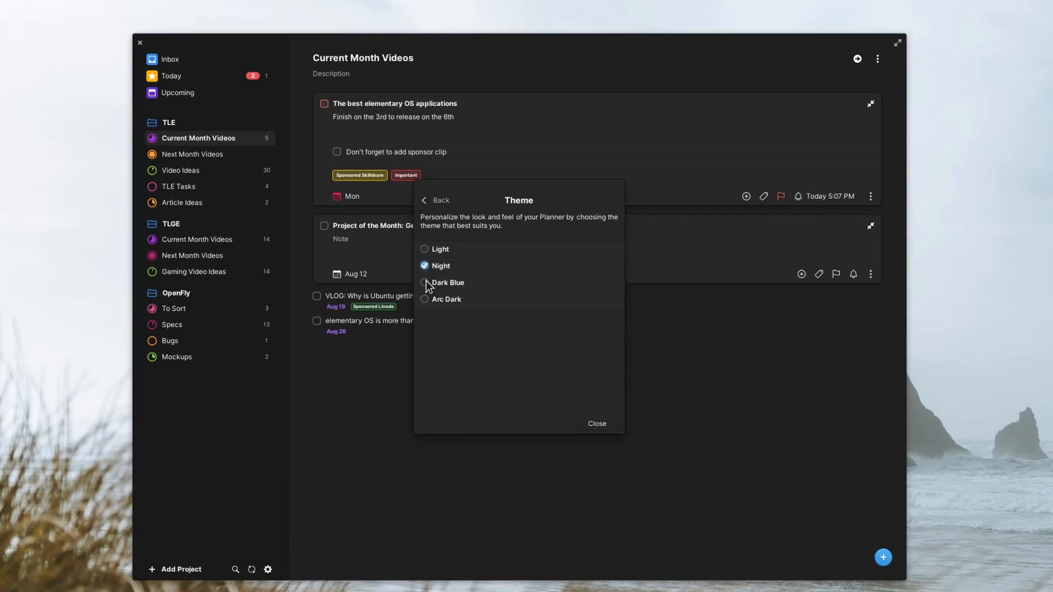
click(425, 282)
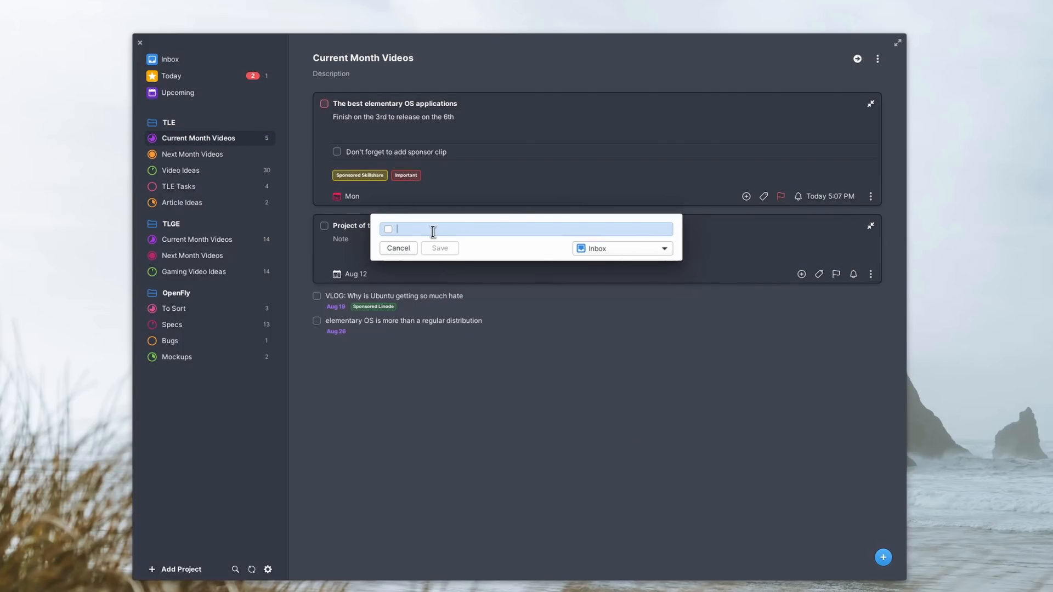
Draft a 'Don't forget to make crepes' quick task and dismiss the entry
text(Don't forget to)
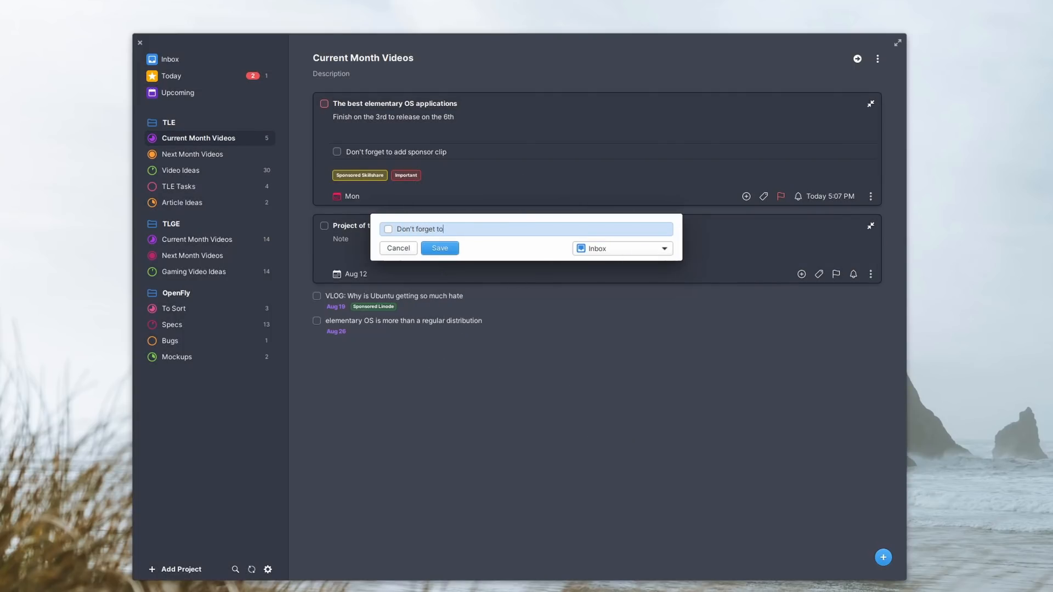
text(make crepes)
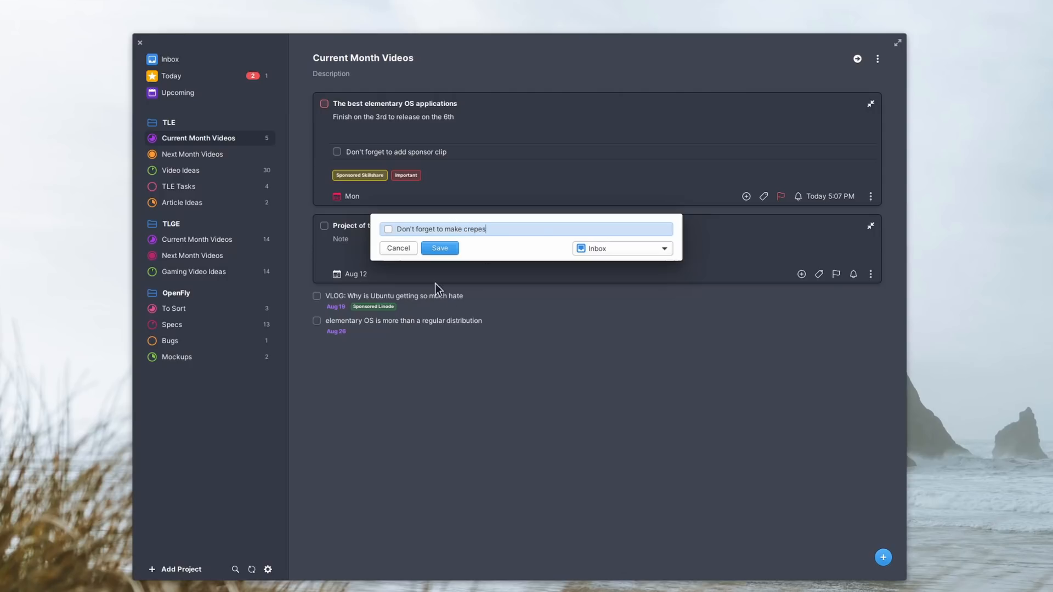
click(397, 247)
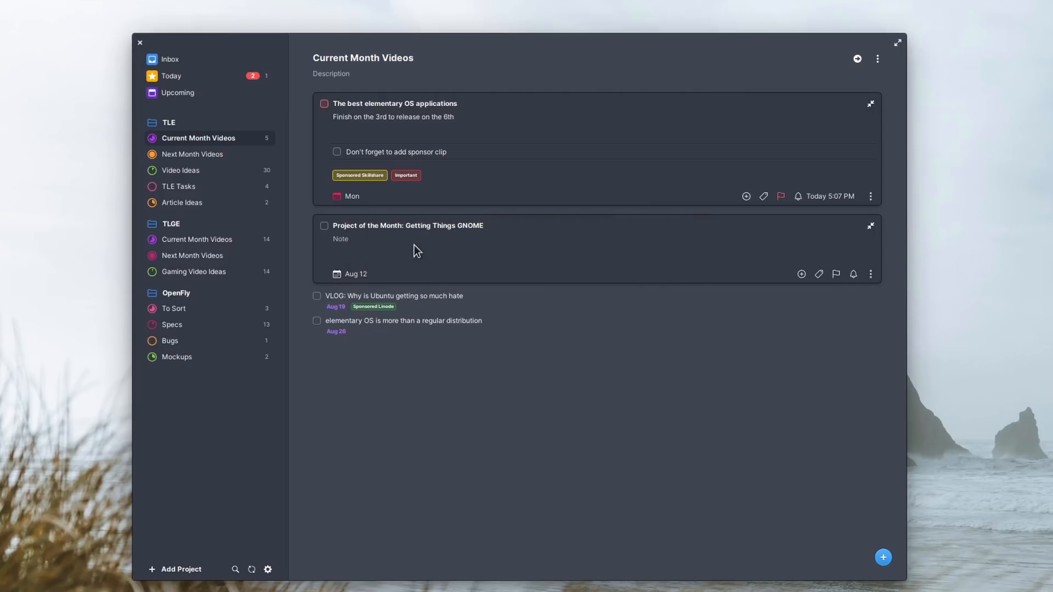
click(171, 76)
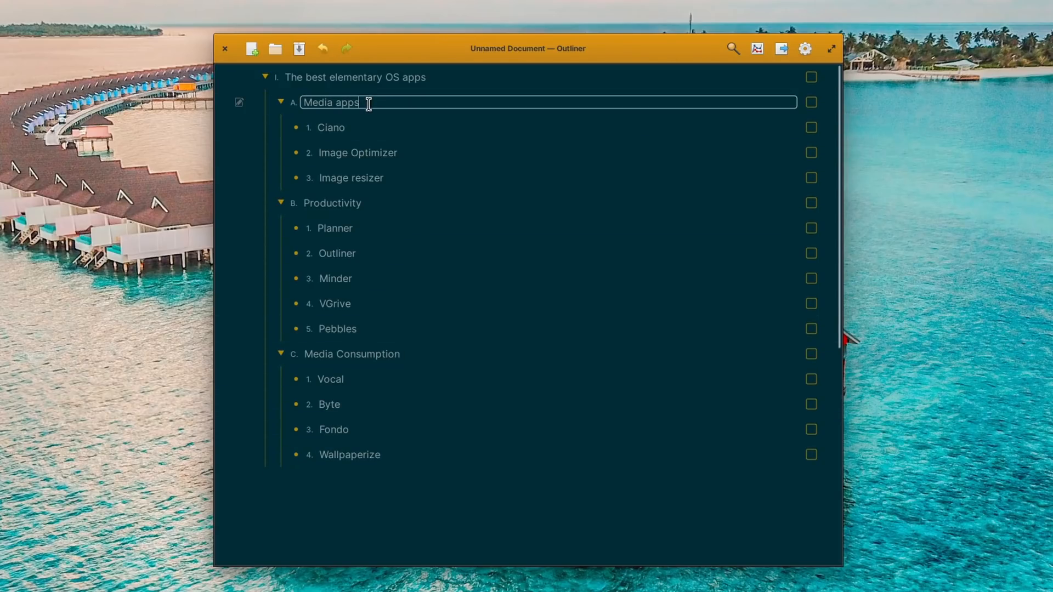
Move Ciano below Image resizer and check off Media apps with all its entries
click(358, 152)
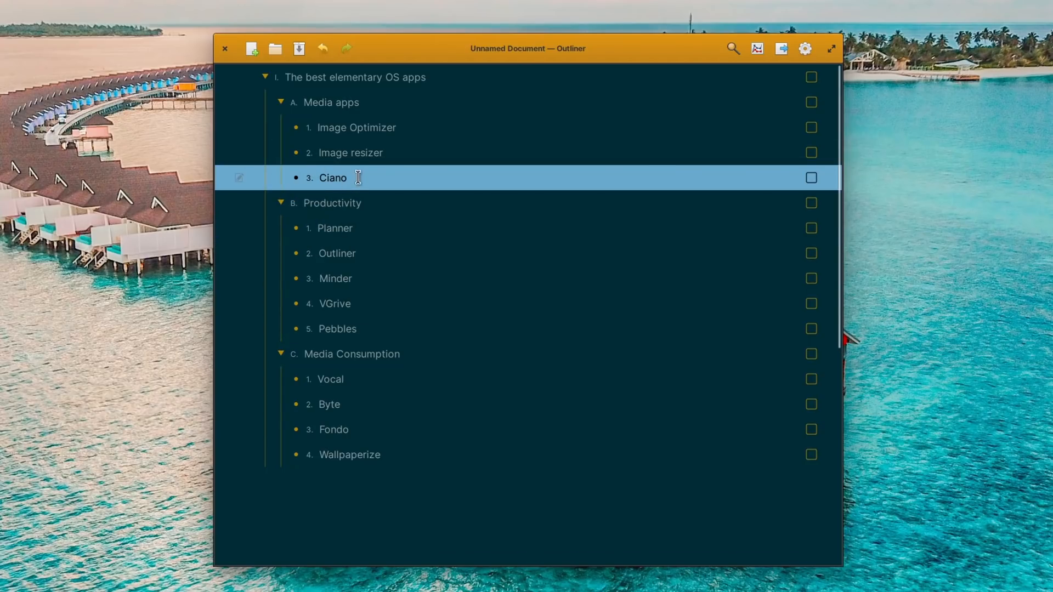
click(811, 77)
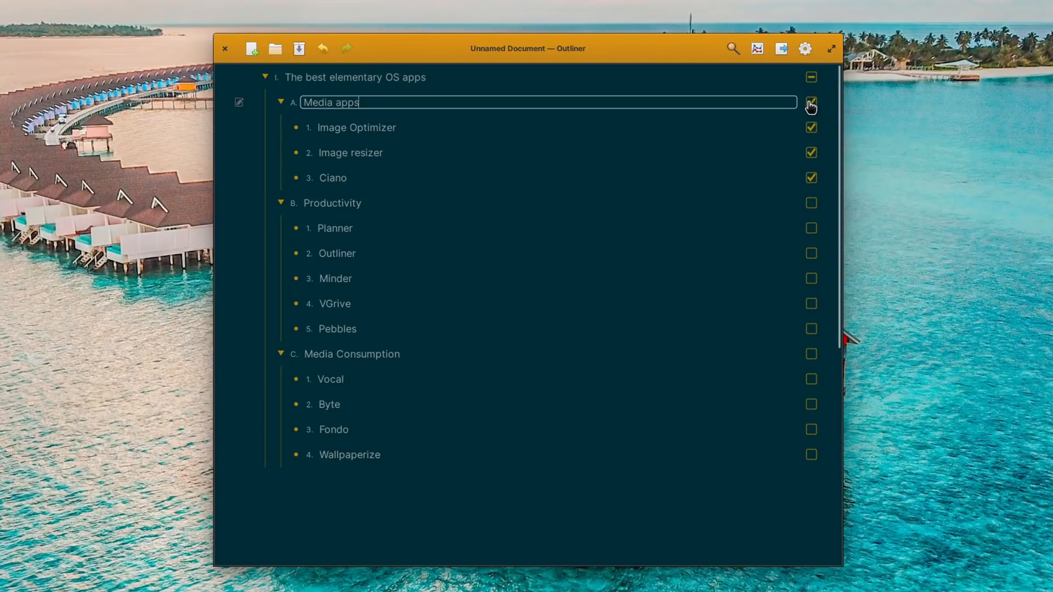
click(810, 102)
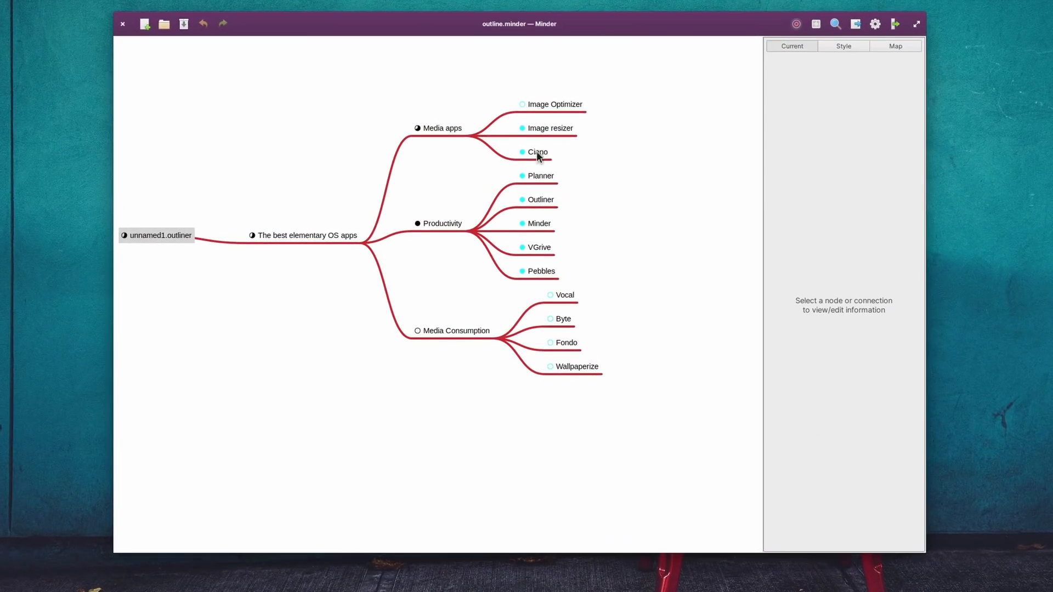
Give the map squared right-angle branches and rounded node borders, and add a node under Wallpaperize
click(842, 46)
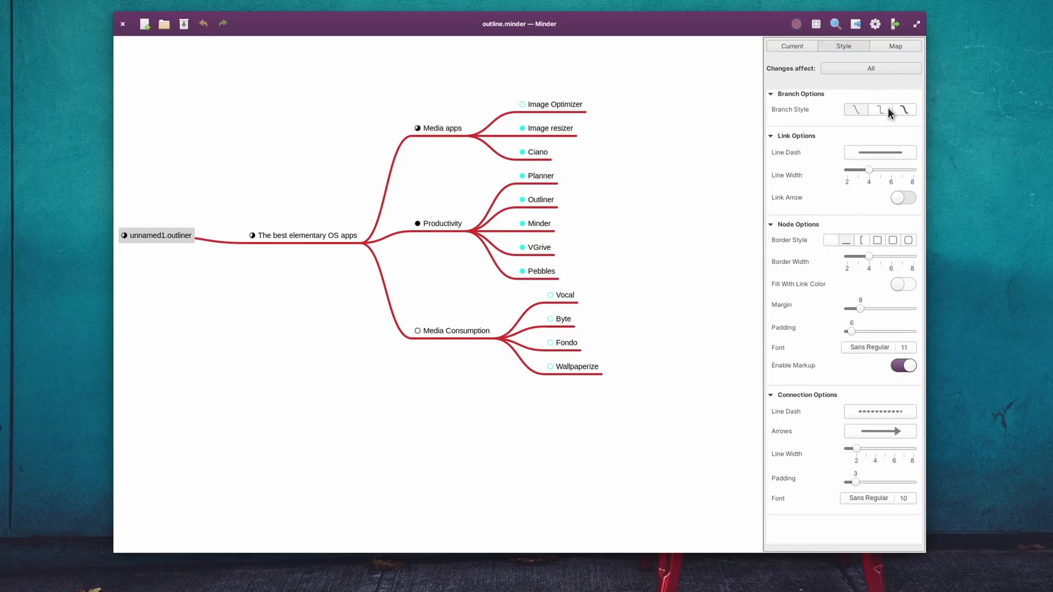
click(908, 241)
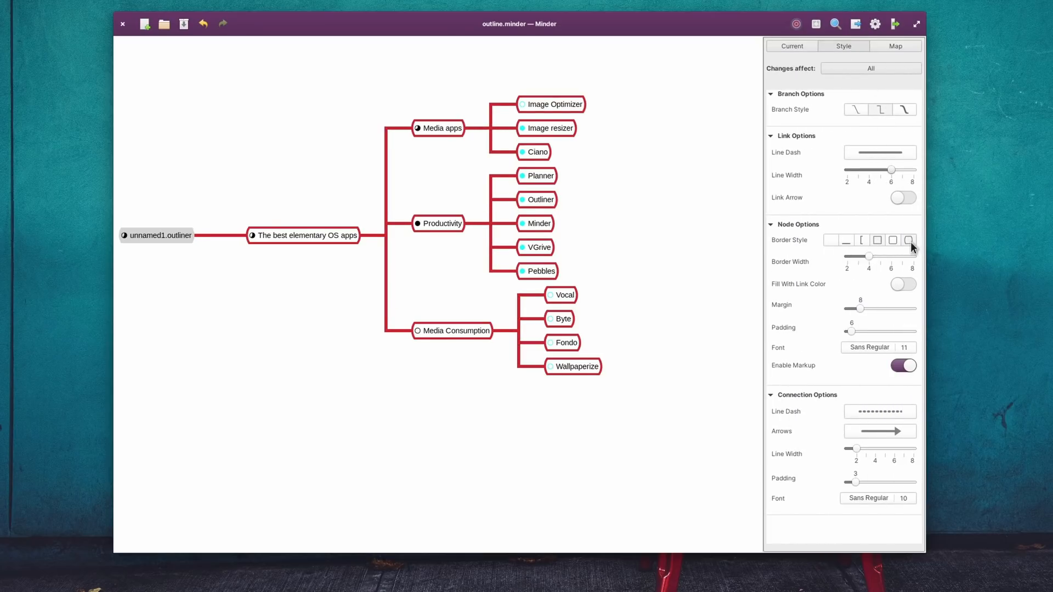
click(903, 283)
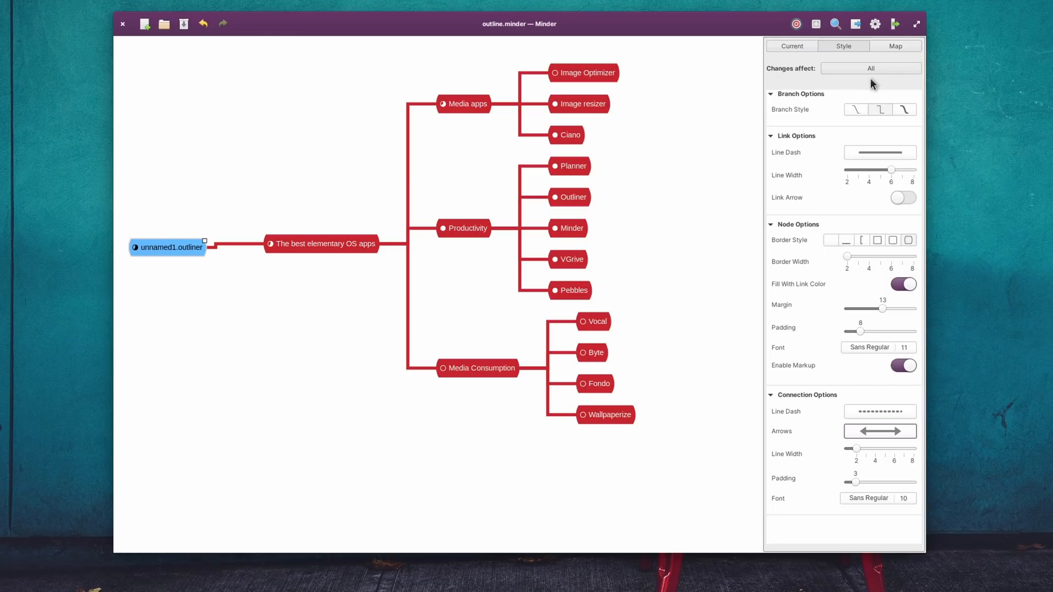
right_click(569, 260)
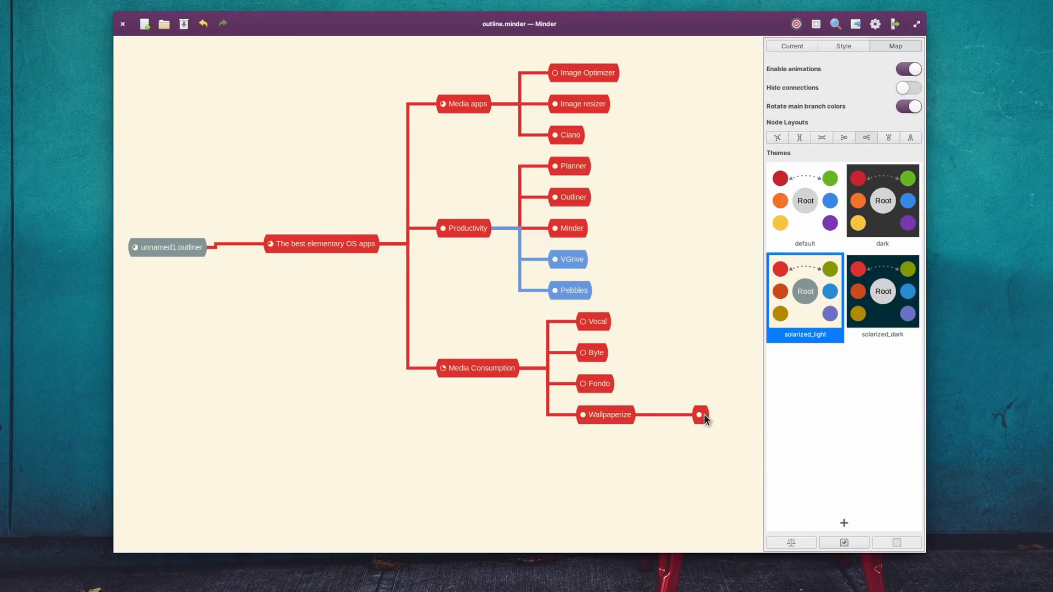
Try top-down, leftward and another map layout
click(820, 138)
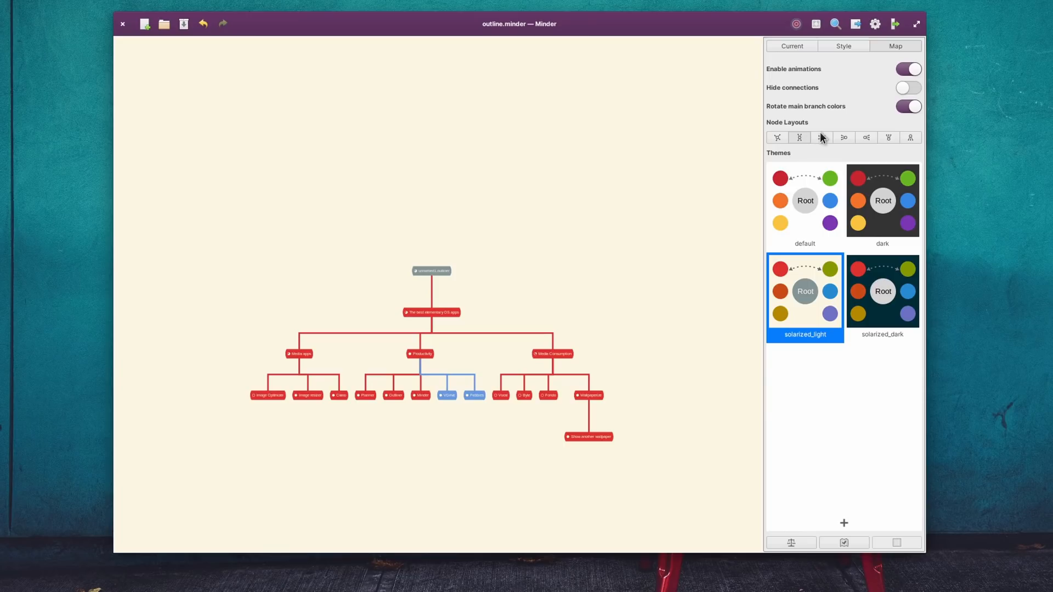
click(865, 137)
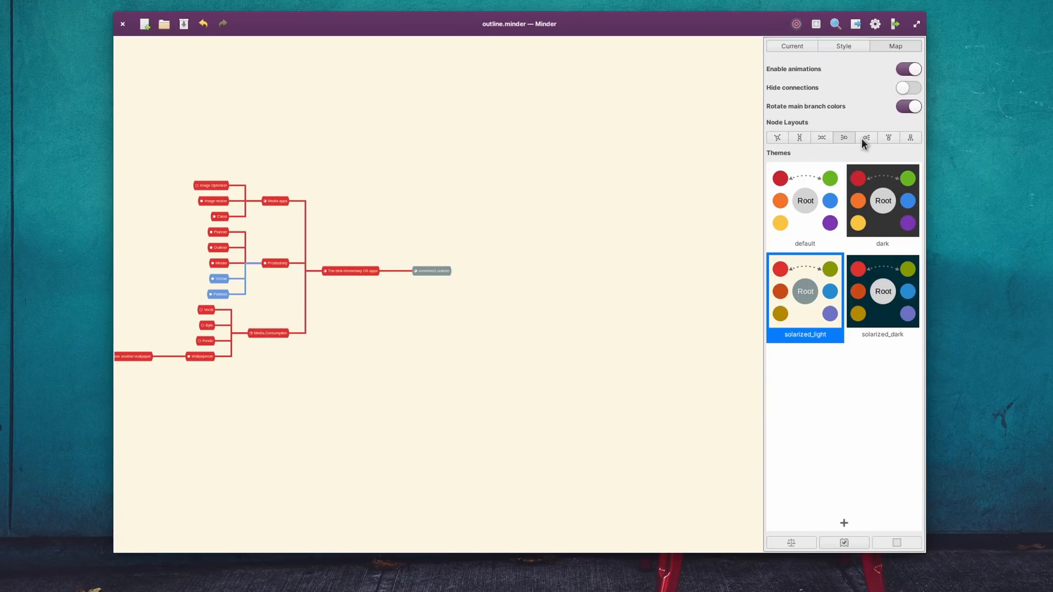
click(911, 137)
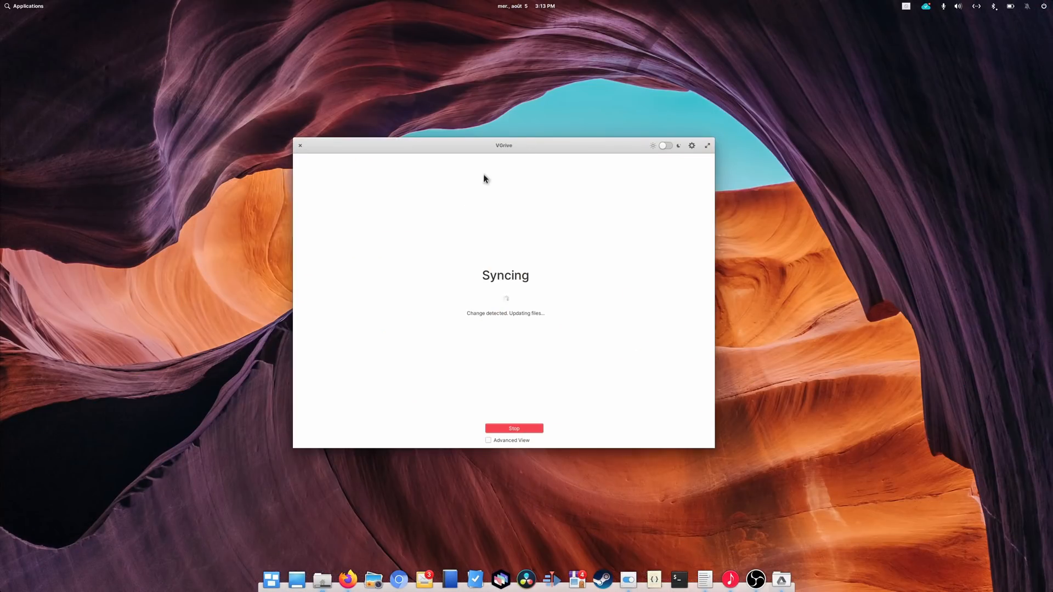
Stop the sync and enable Advanced View to reveal the detailed upload log
click(488, 441)
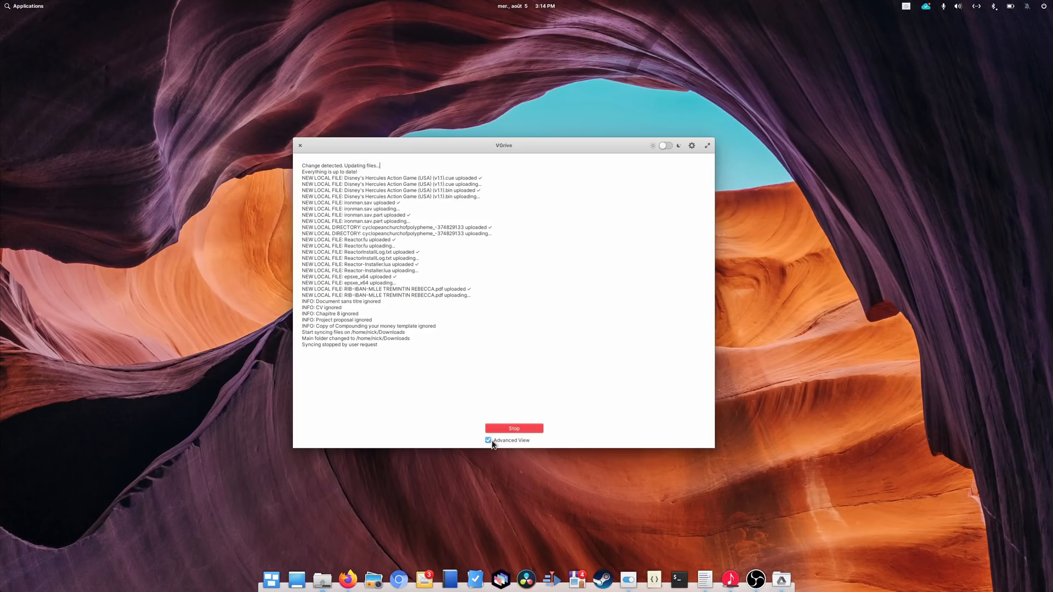
click(691, 146)
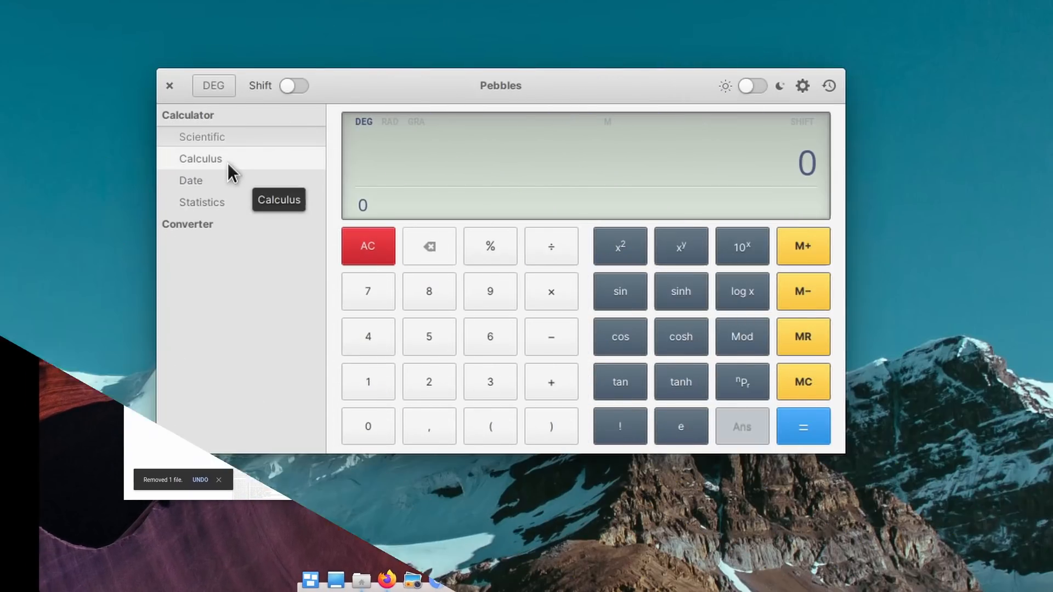
Compute the 63-day difference from June 3 to August 5, 2020 in the Date calculator
click(190, 180)
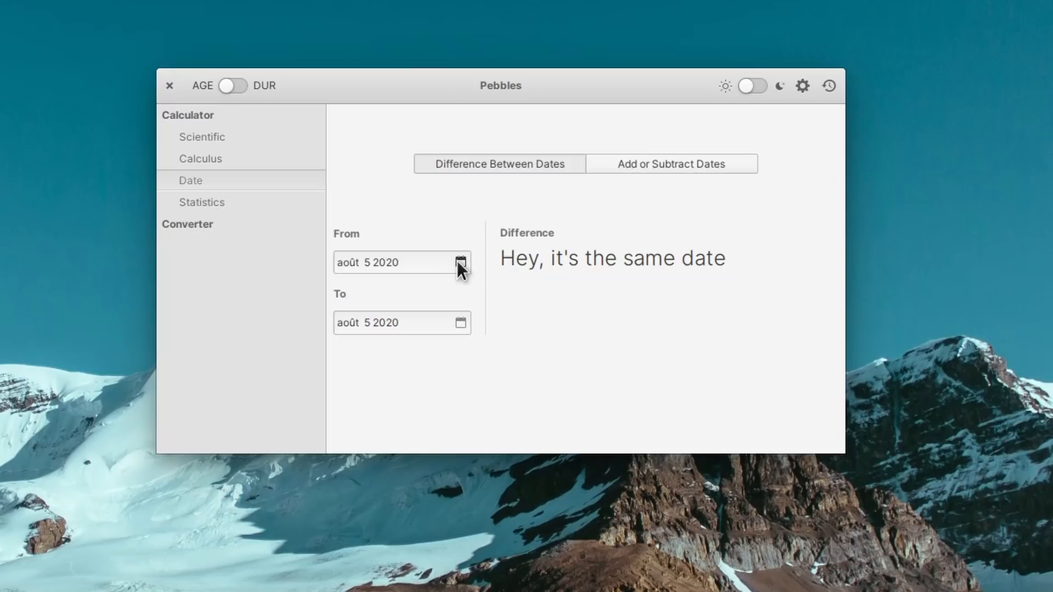
click(459, 262)
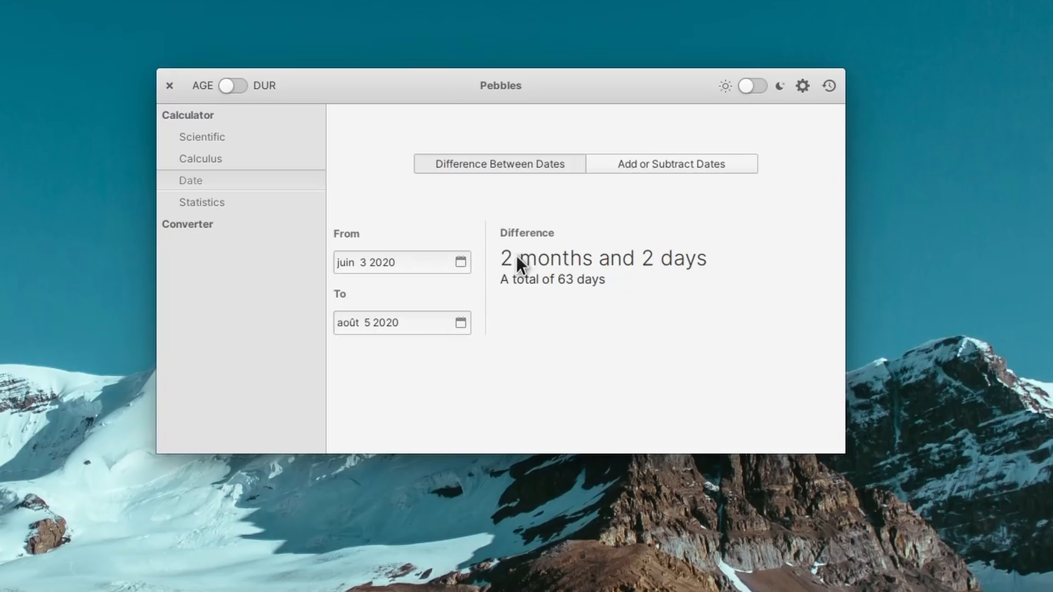
click(670, 164)
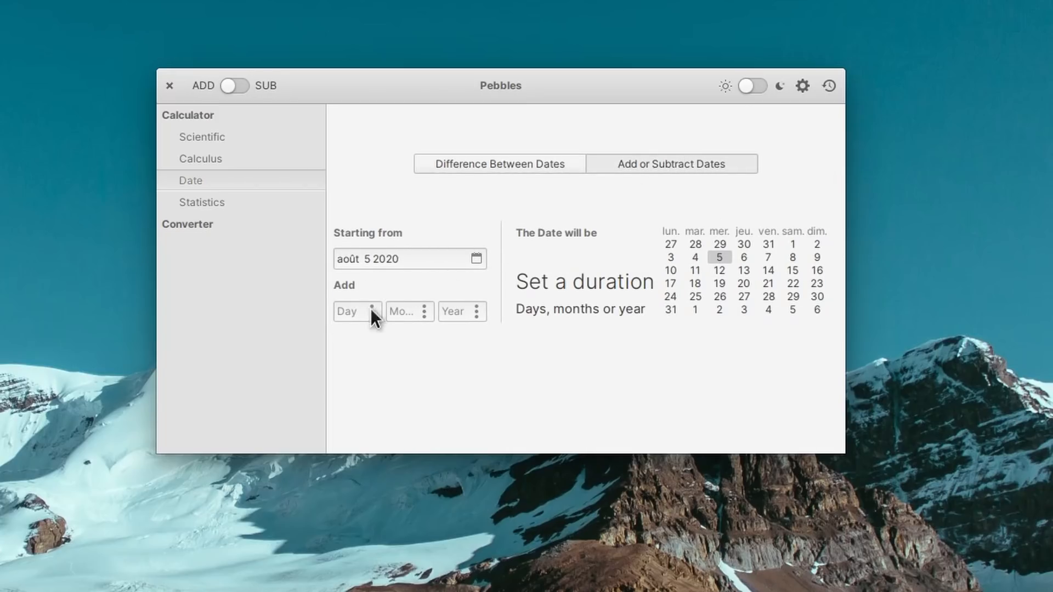
text(2)
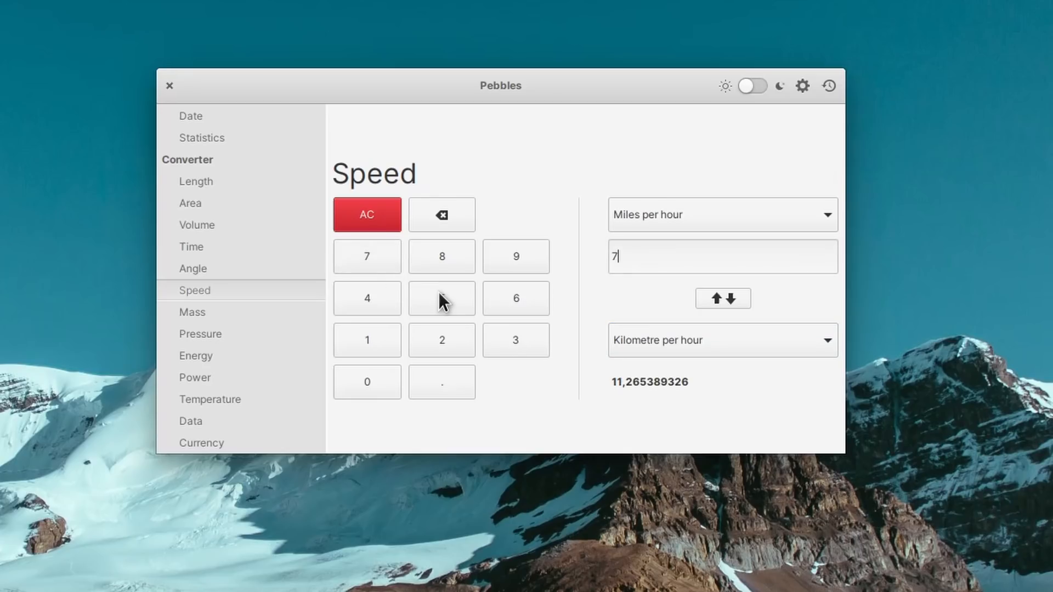
Convert 75 mph to 120.7 km/h in the Speed converter and view Preferences
click(441, 299)
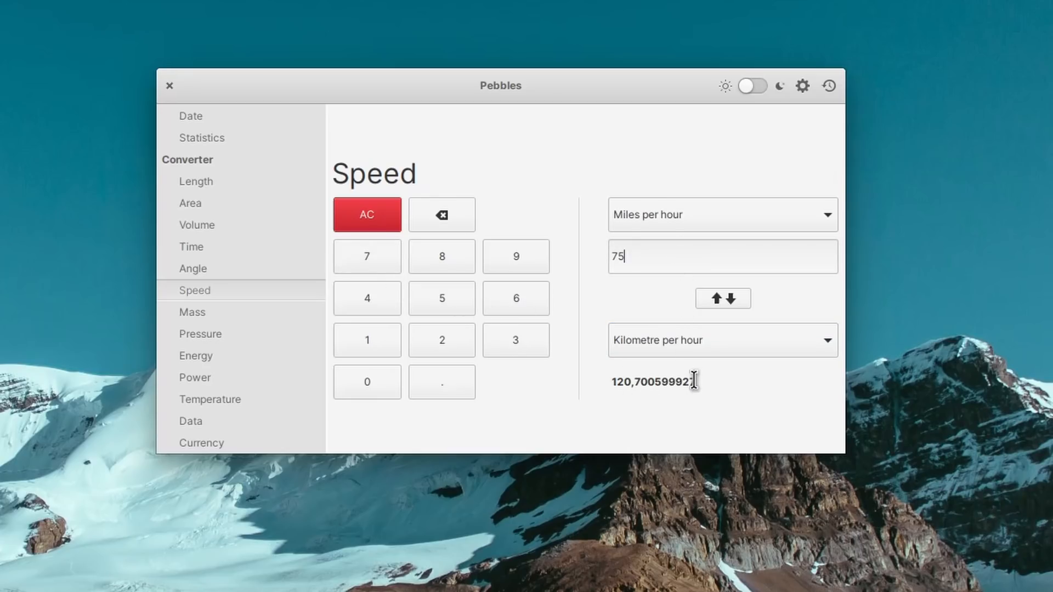
click(802, 85)
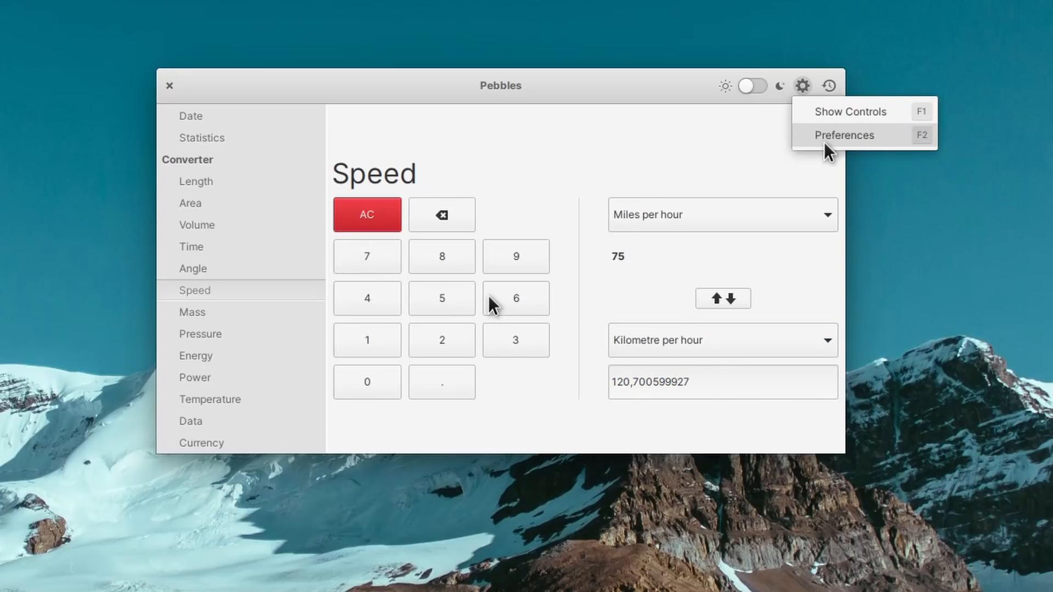
click(844, 135)
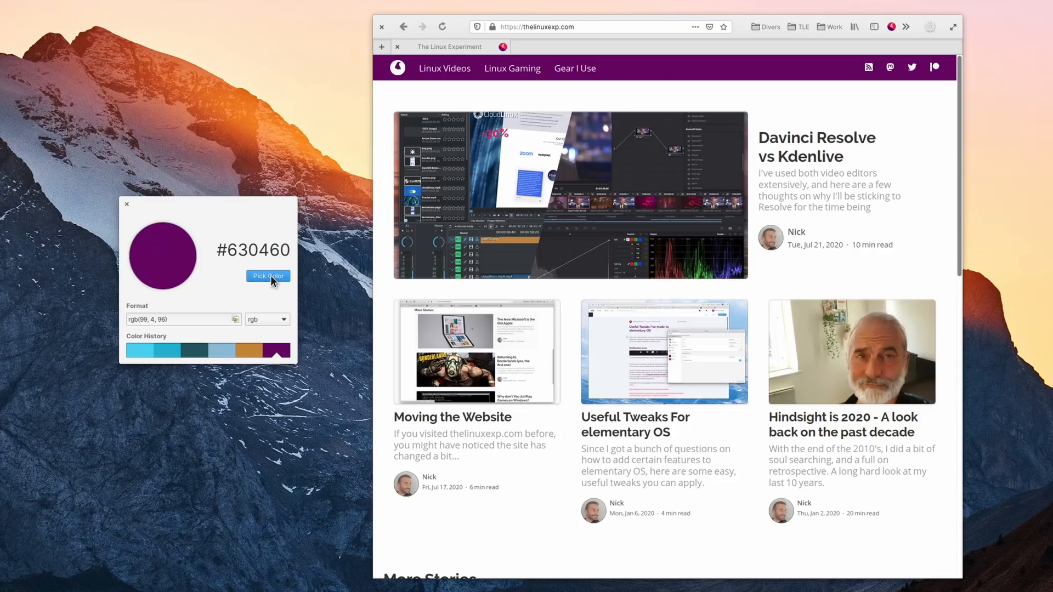
Sample pink and other screen colours, switch the code to HEX and recall the dark teal #23555C from history
click(268, 276)
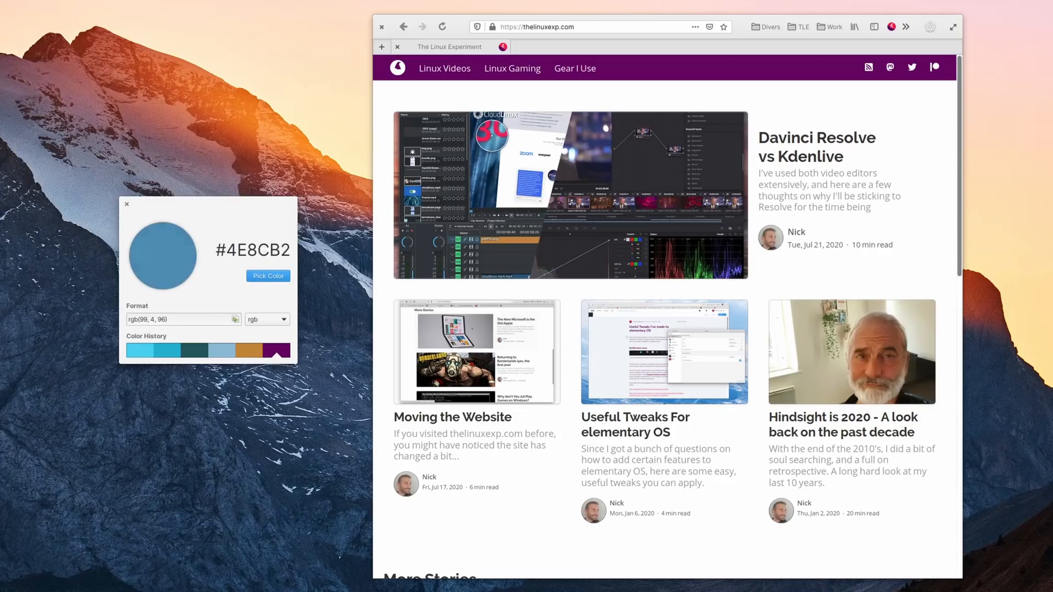
click(484, 165)
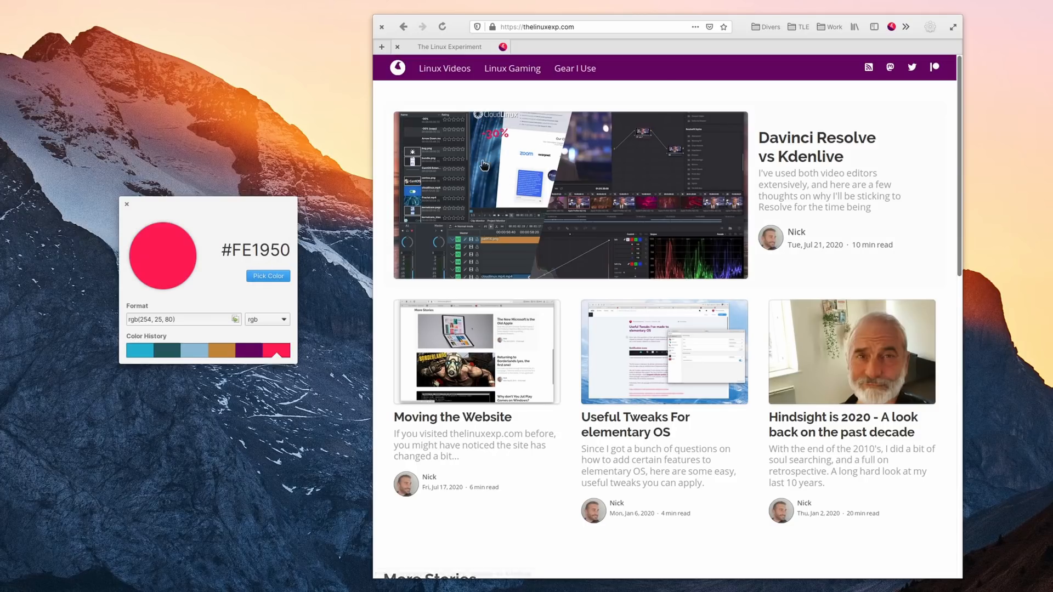
click(267, 319)
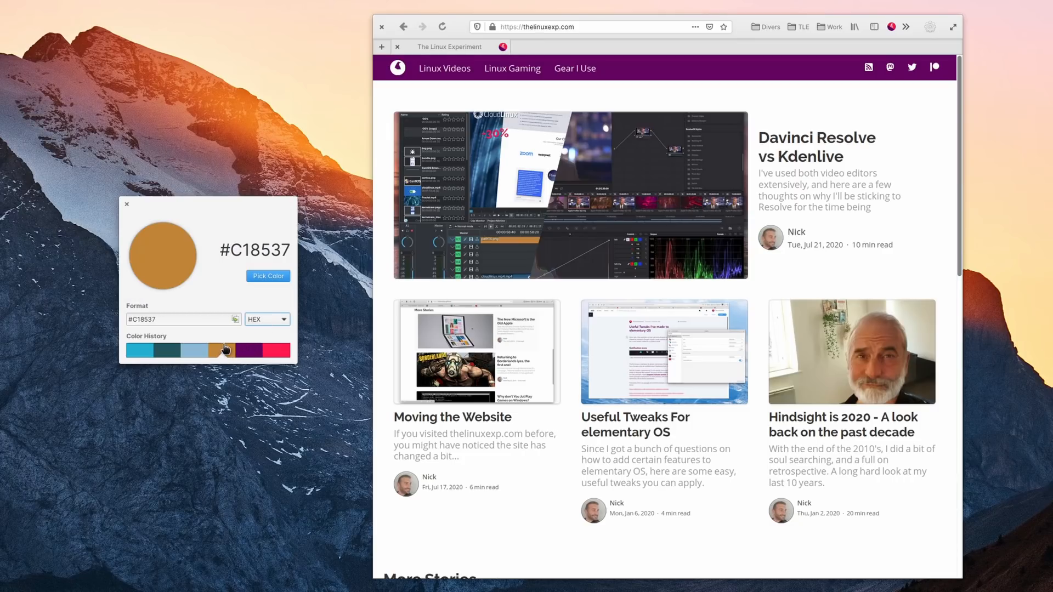
click(141, 349)
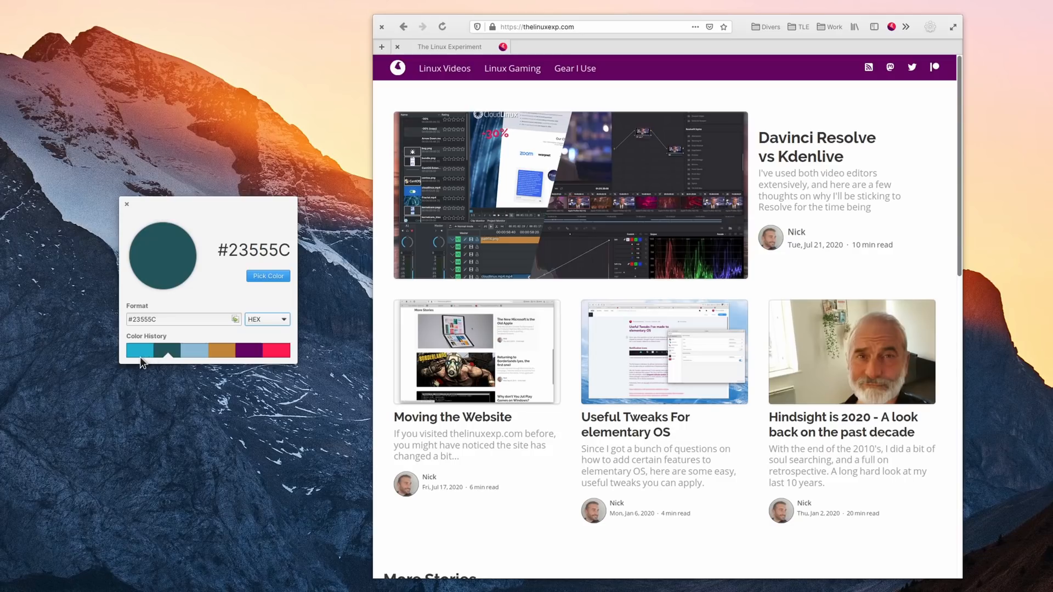
click(267, 319)
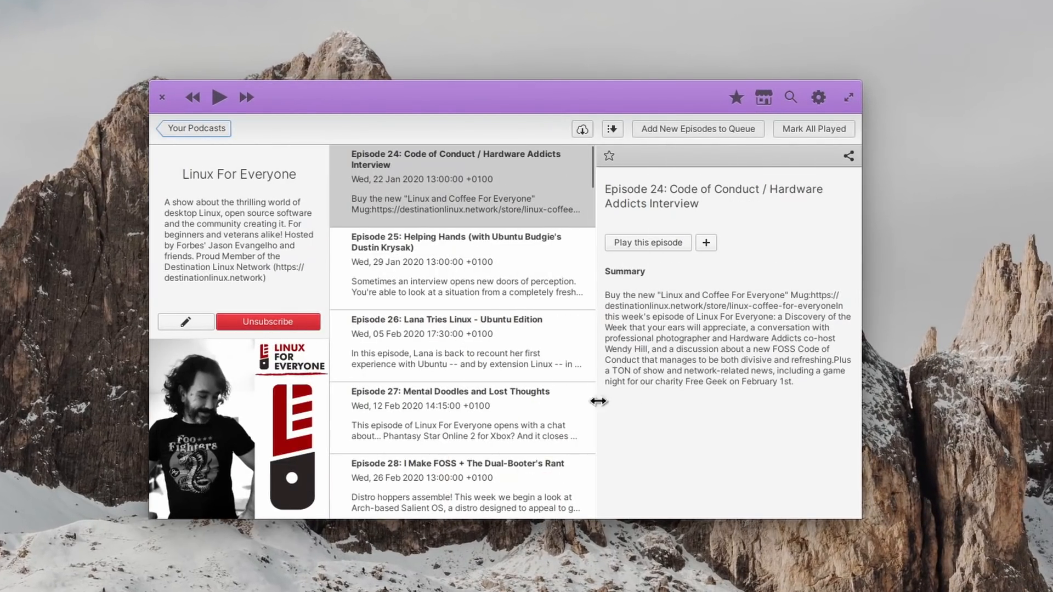
Add Episode 26, Lana Tries Linux - Ubuntu Edition, to the Up Next list
click(446, 343)
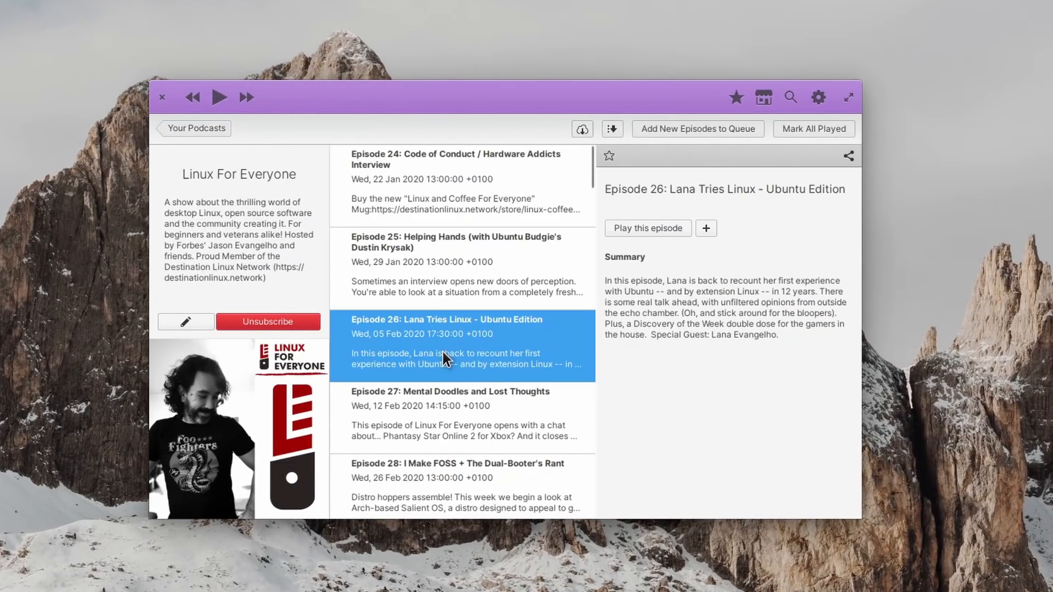
mouse_move(705, 228)
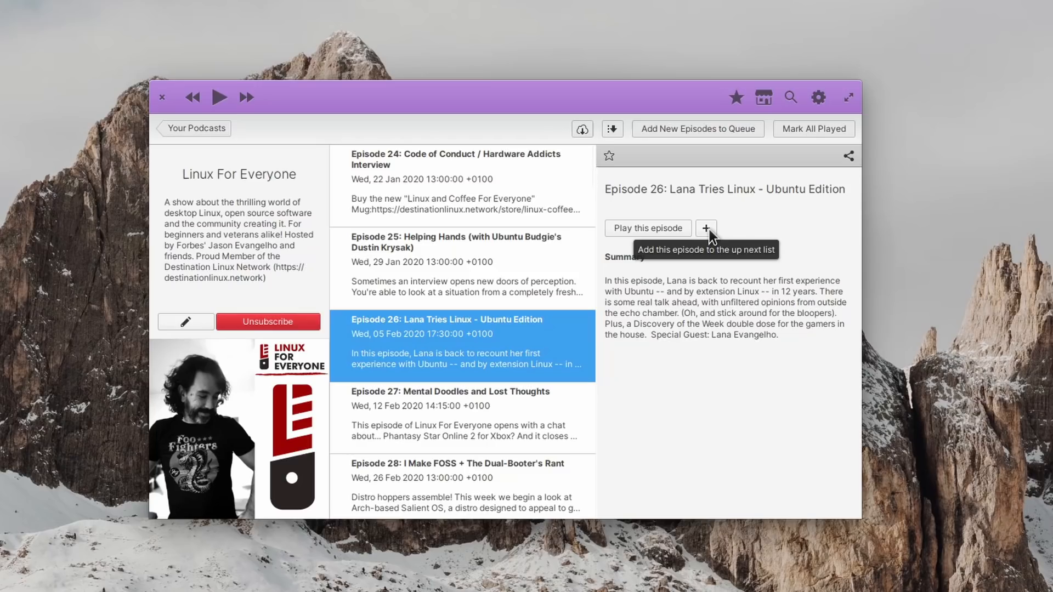
click(457, 242)
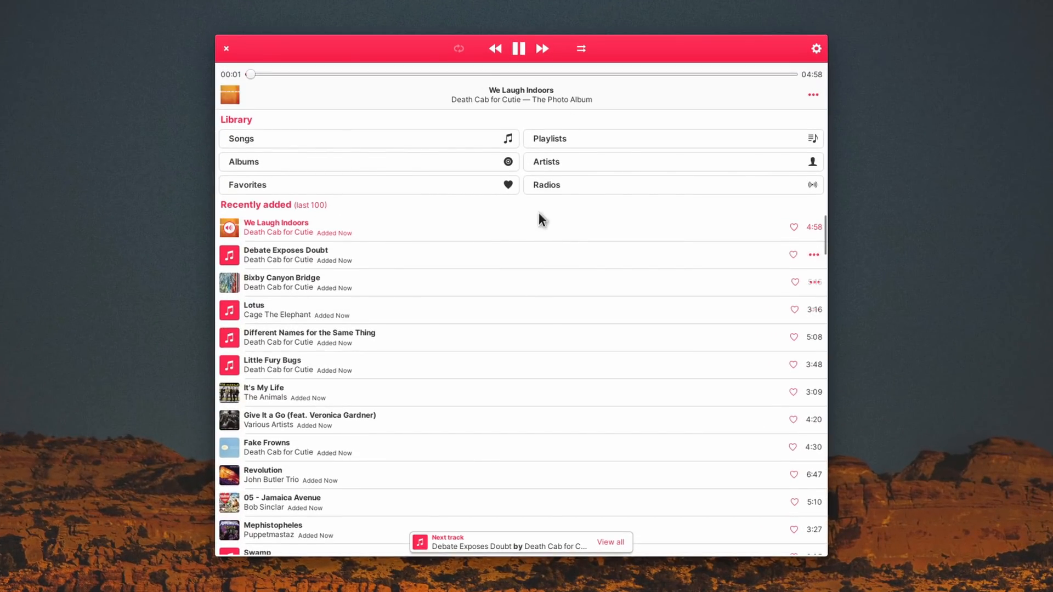
mouse_move(611, 187)
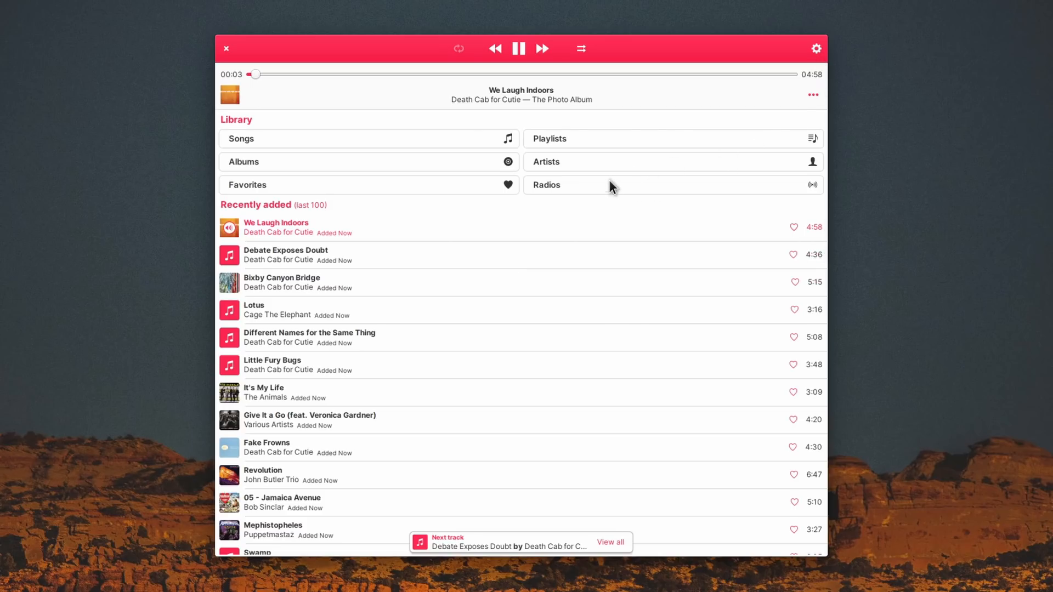
Play Radio Phénix from saved Radios and cycle the theme dark, green, then back to red
click(671, 184)
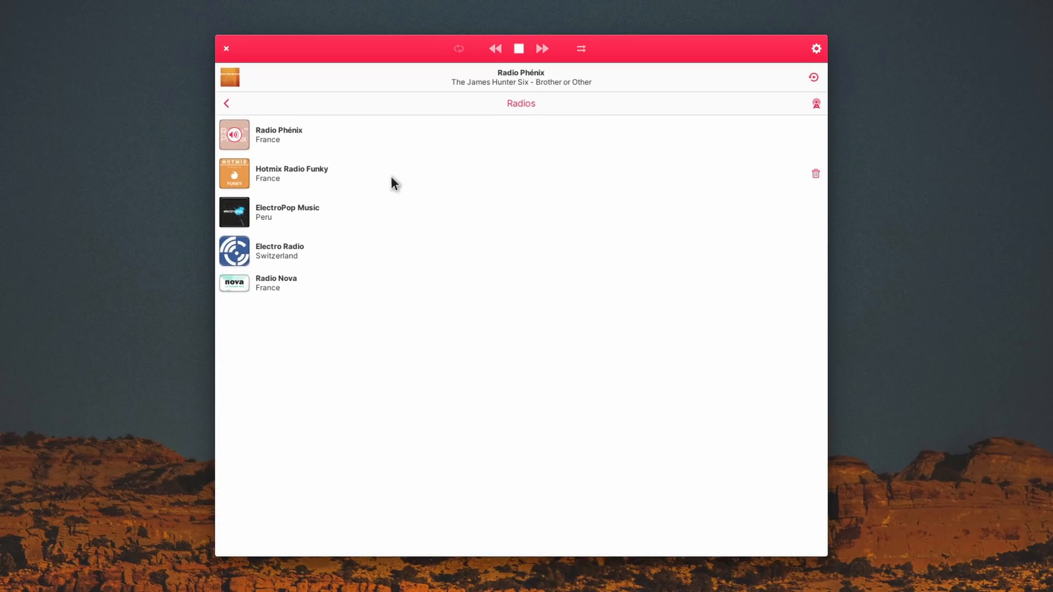
click(816, 48)
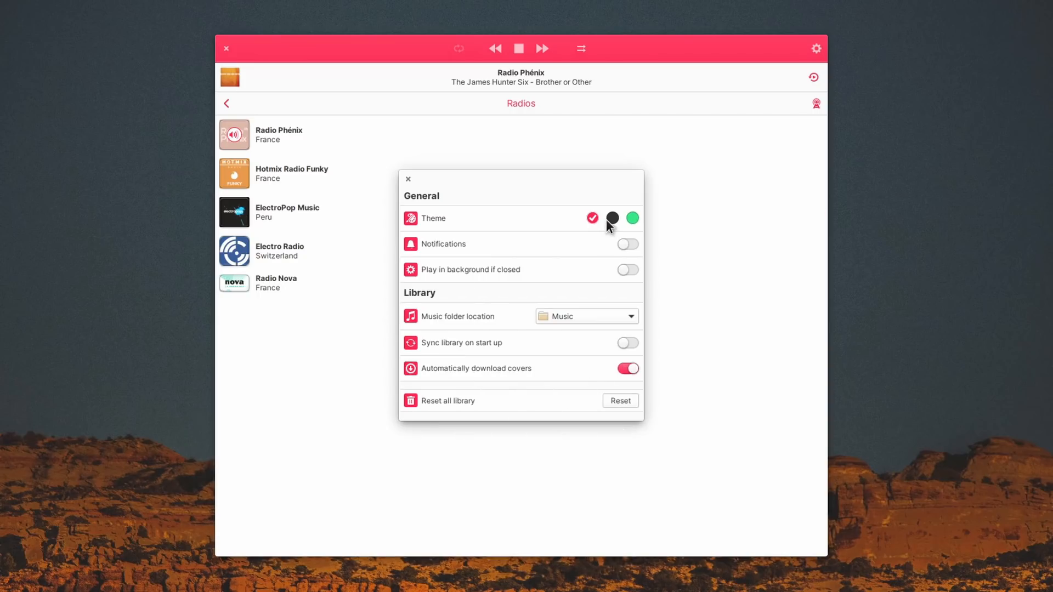
click(631, 218)
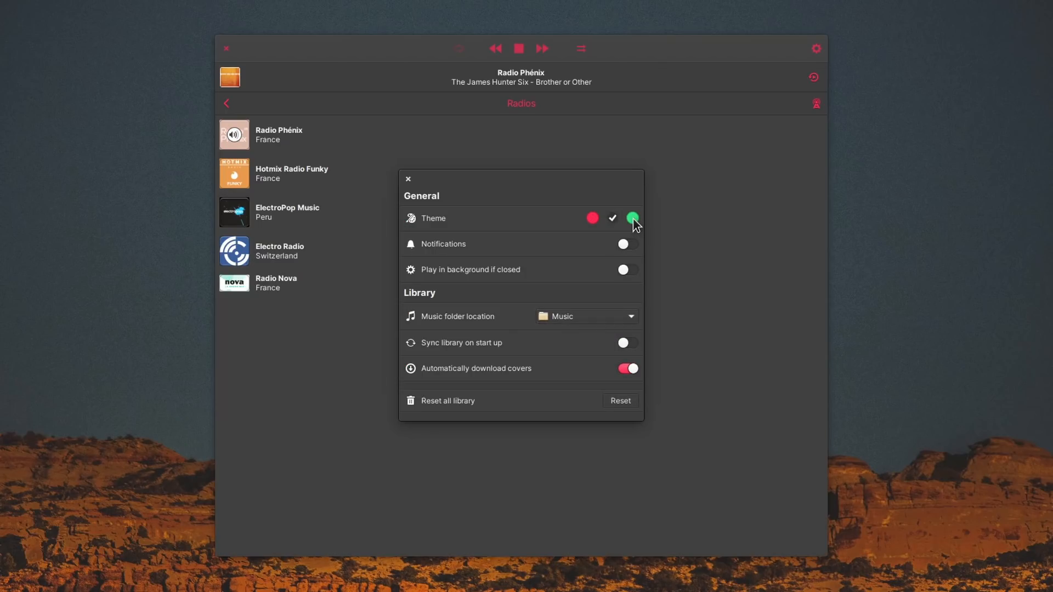
click(612, 218)
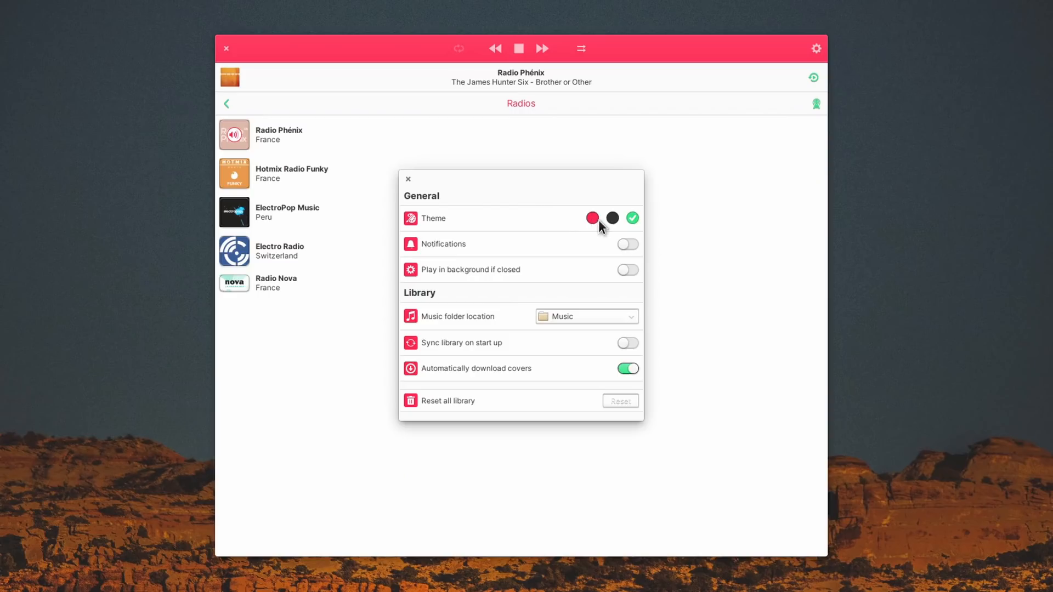
click(591, 217)
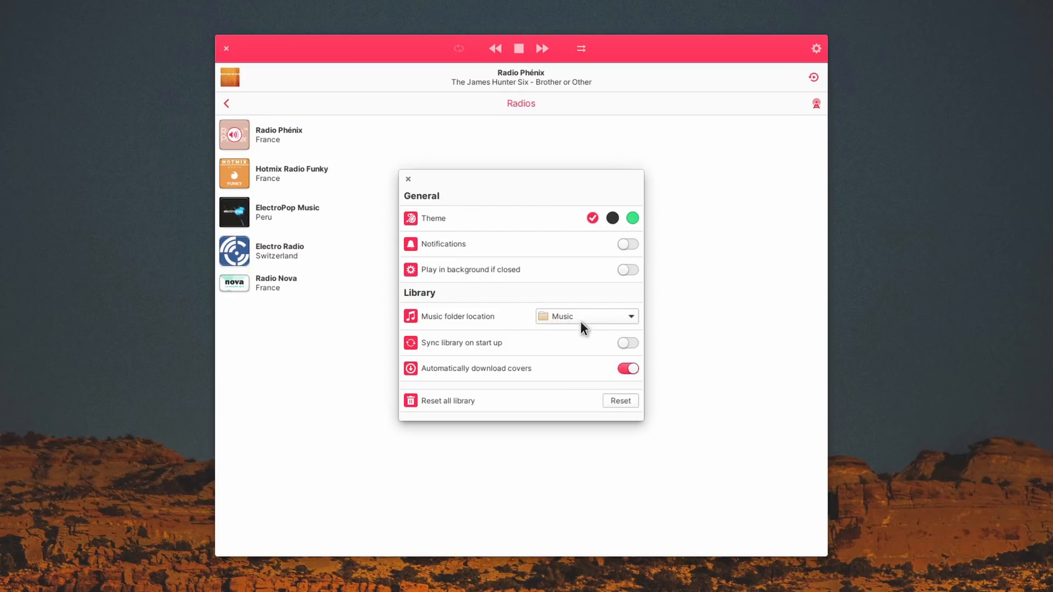
click(408, 178)
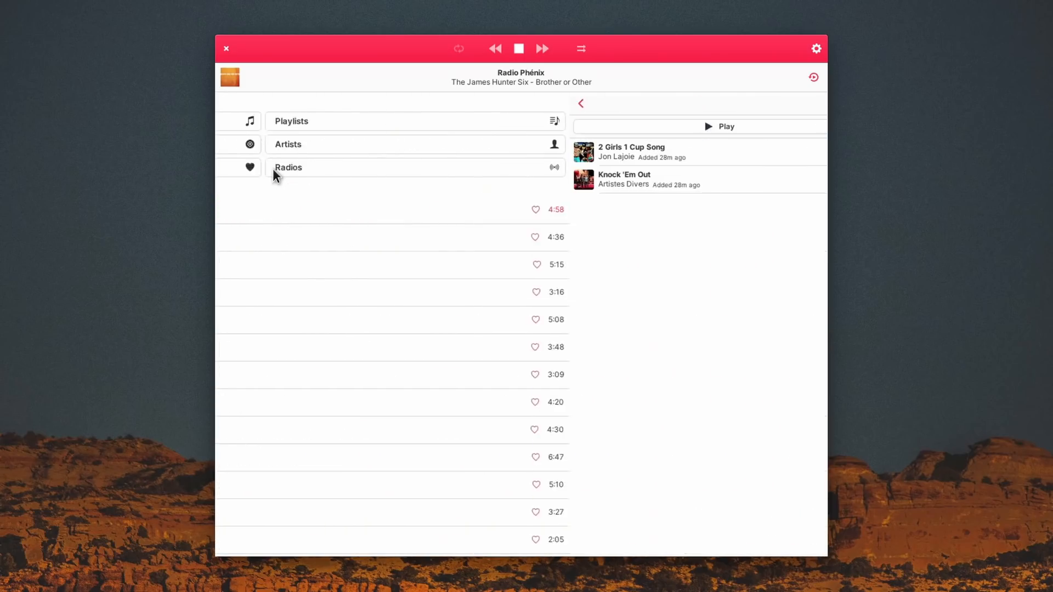
click(581, 103)
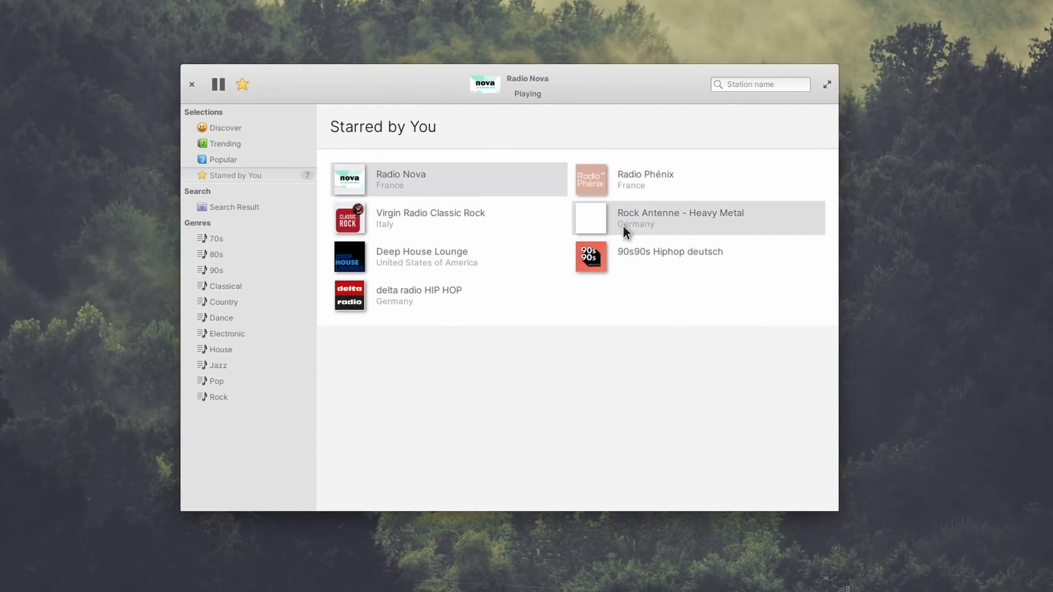
mouse_move(608, 164)
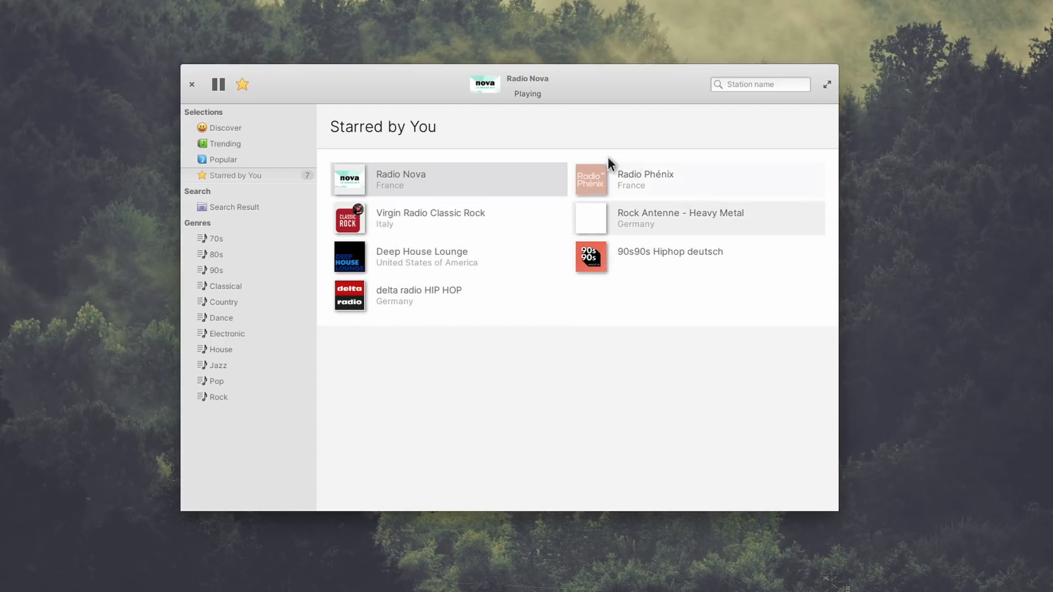
mouse_move(216, 256)
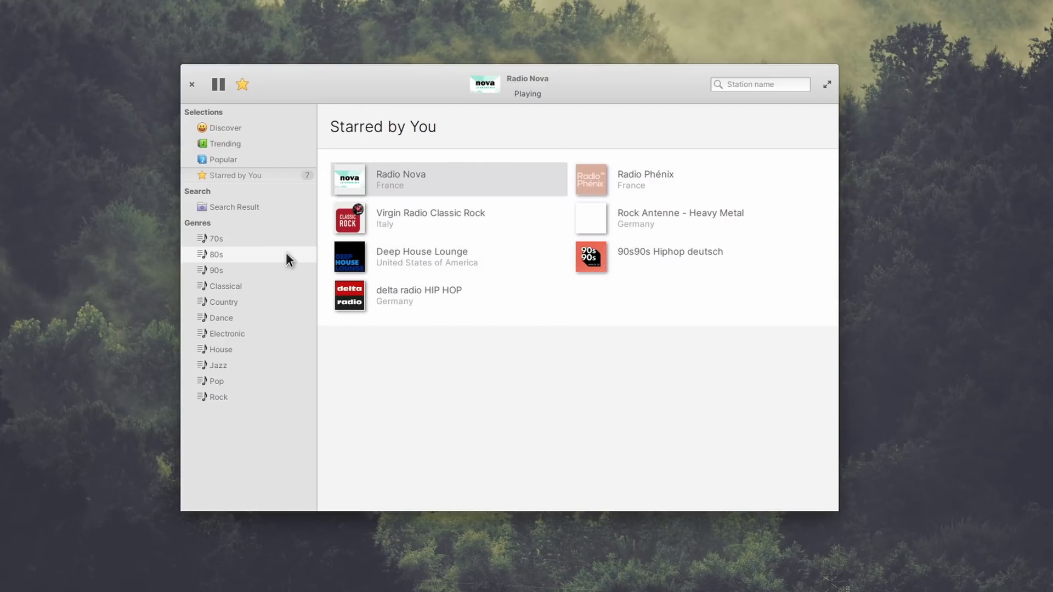
Browse 80s, Dance and House genres, star Blue Marlin Ibiza Radio and view Starred by You
click(216, 253)
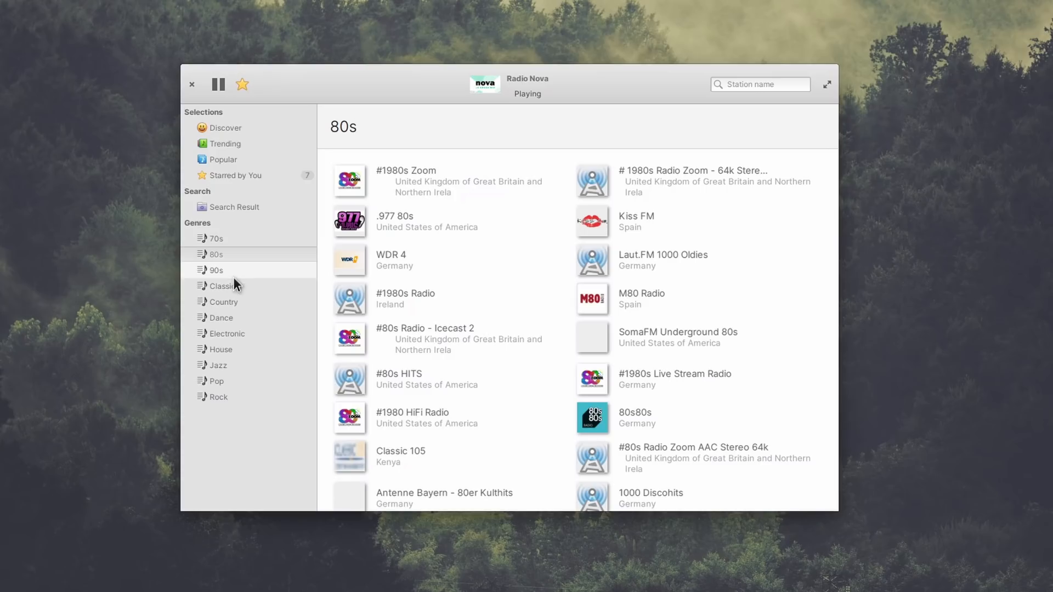
click(220, 318)
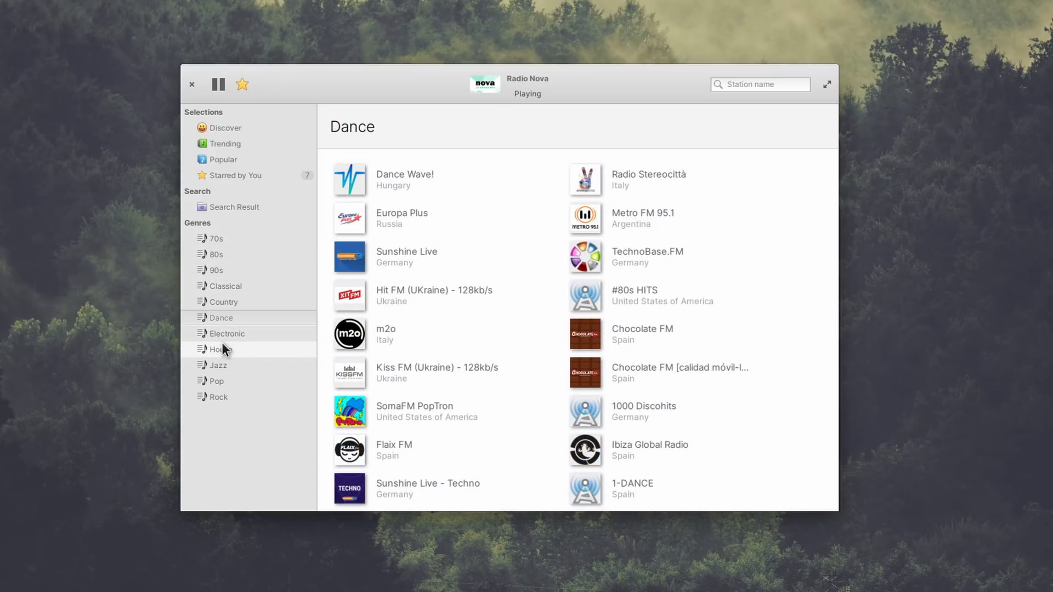
click(221, 349)
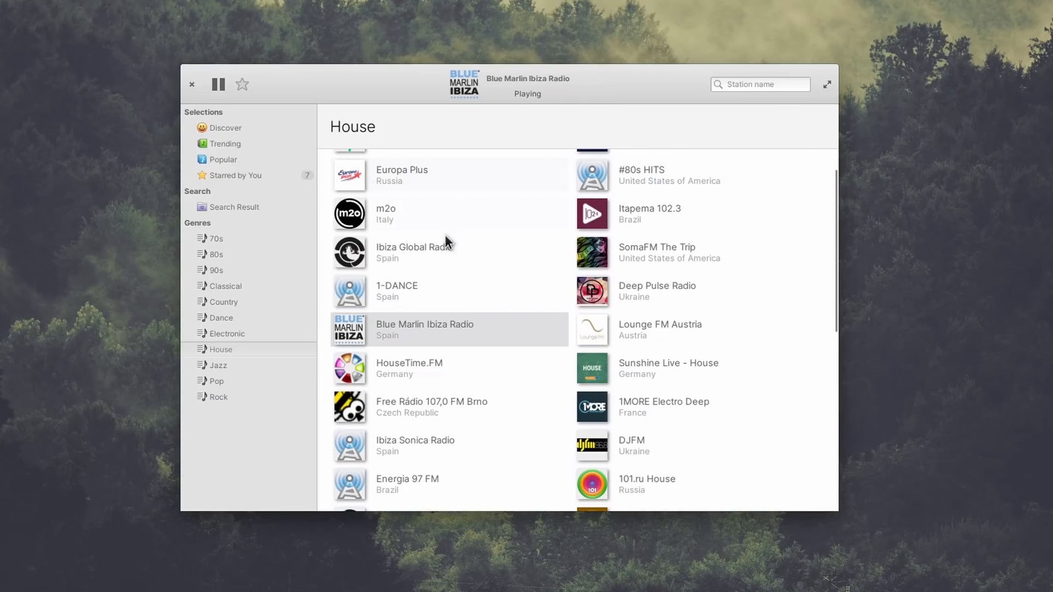
click(241, 85)
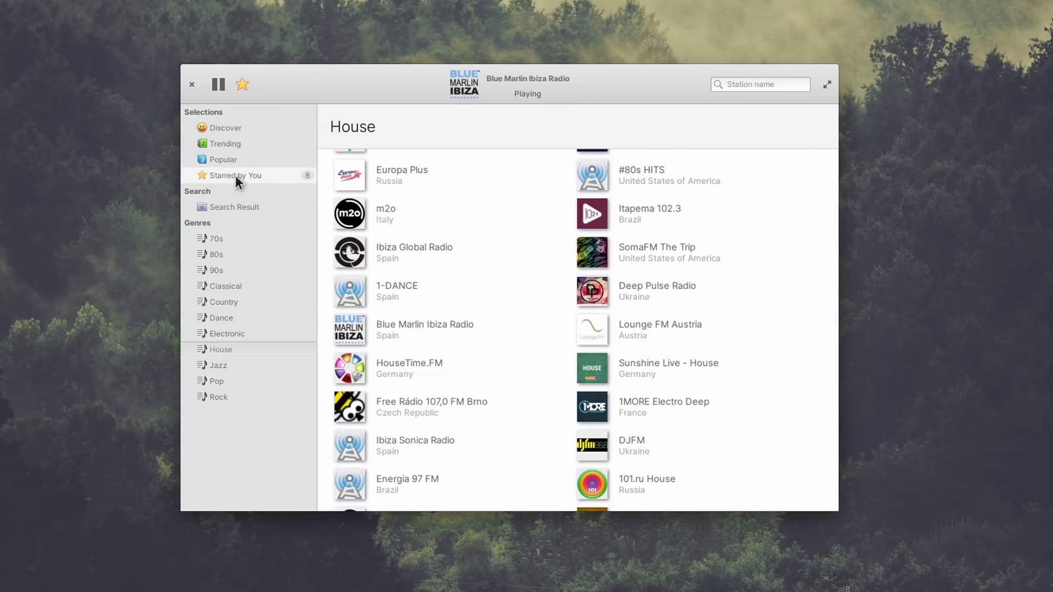
click(235, 176)
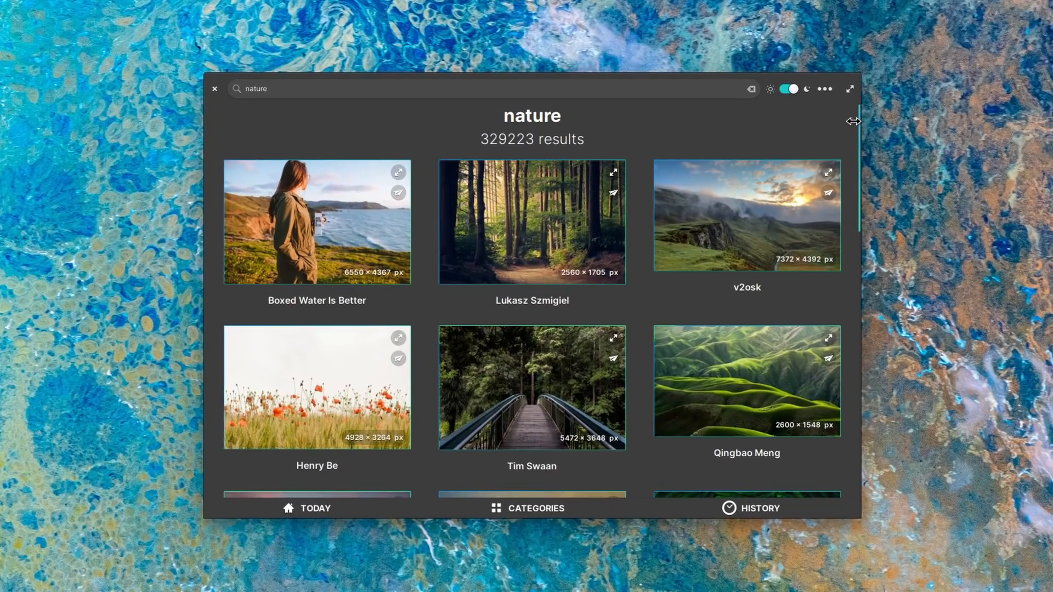
Pick a photo from the nature results and set the kingfisher image as desktop wallpaper
scroll(down, 3)
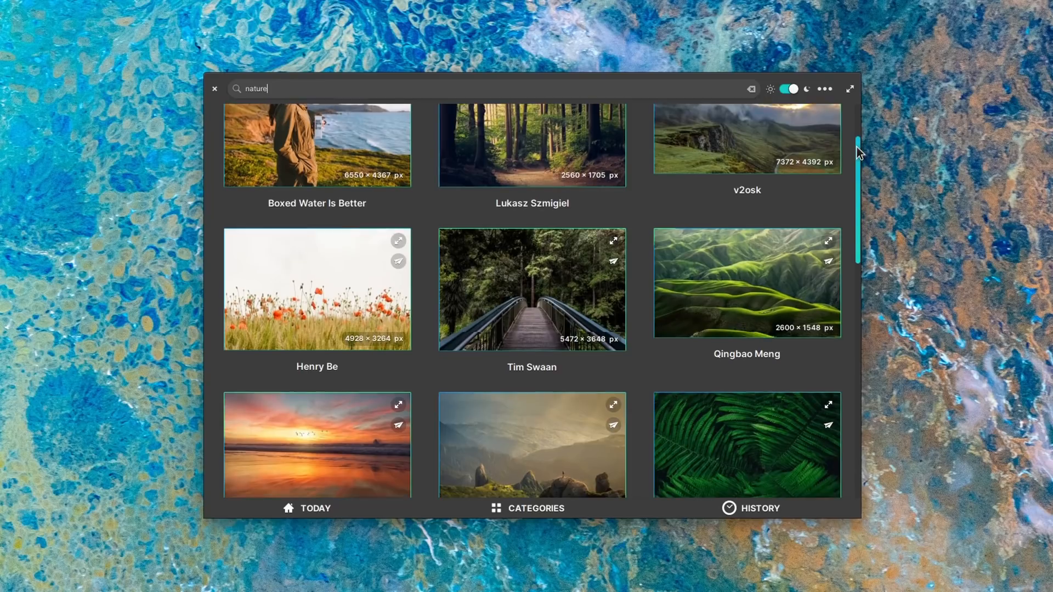
scroll(down, 3)
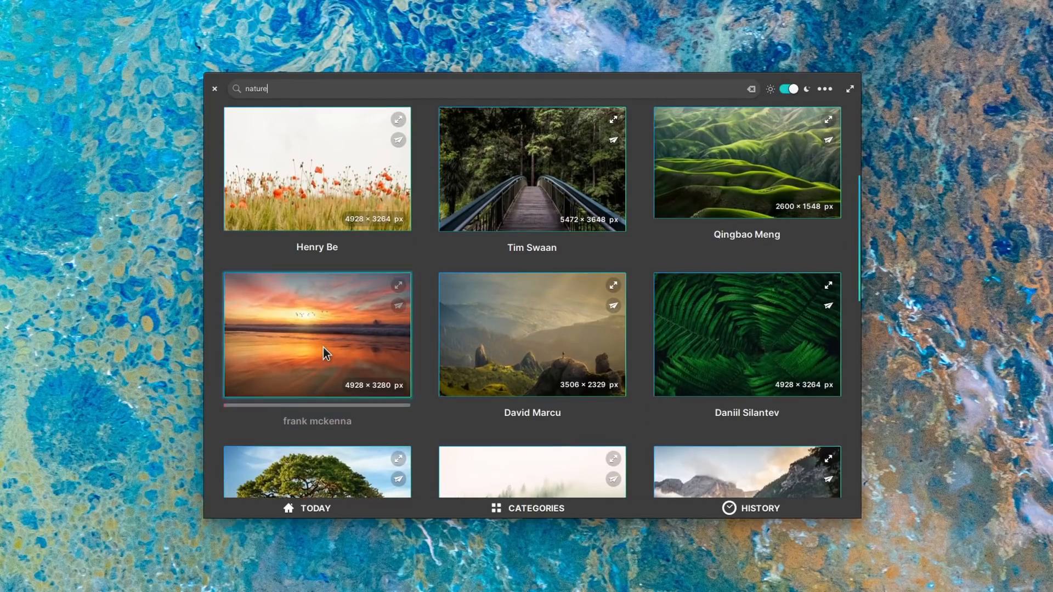
click(316, 334)
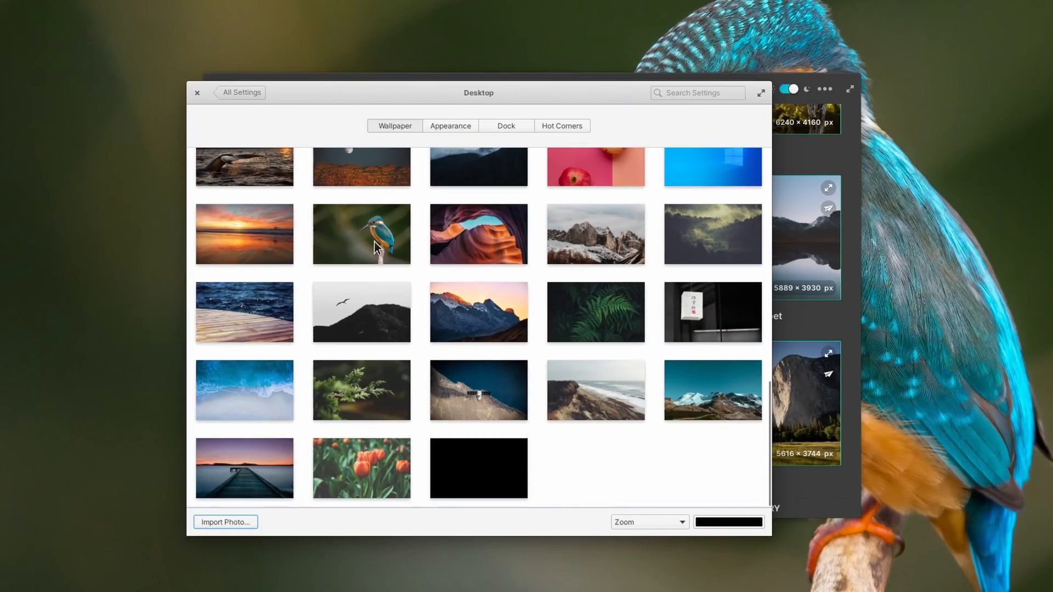
click(244, 234)
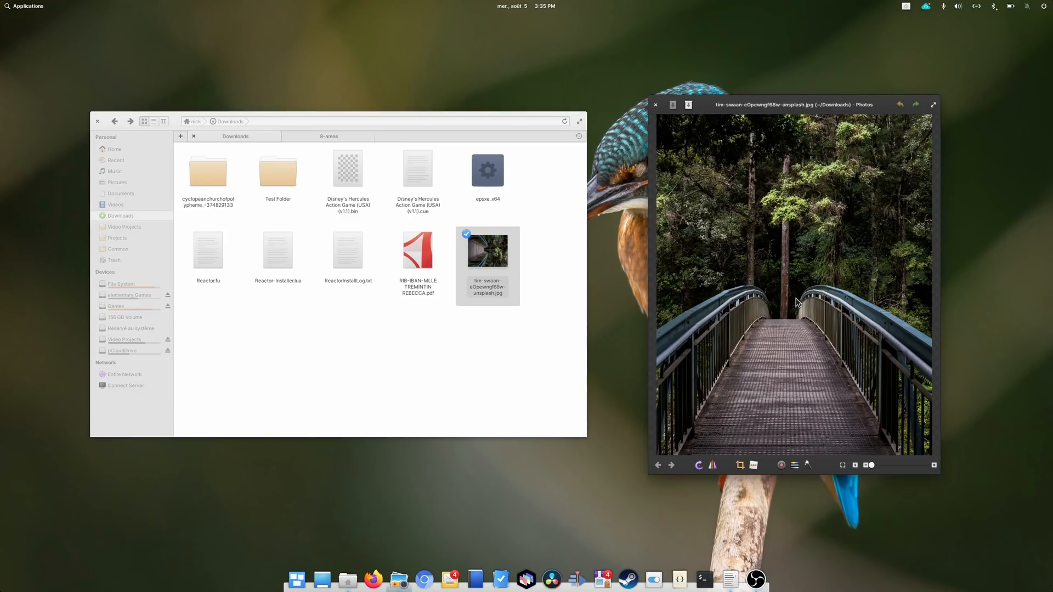
Wallpaperize the tim-swaan bridge jpg from its context menu, creating a new PNG beside it
right_click(486, 252)
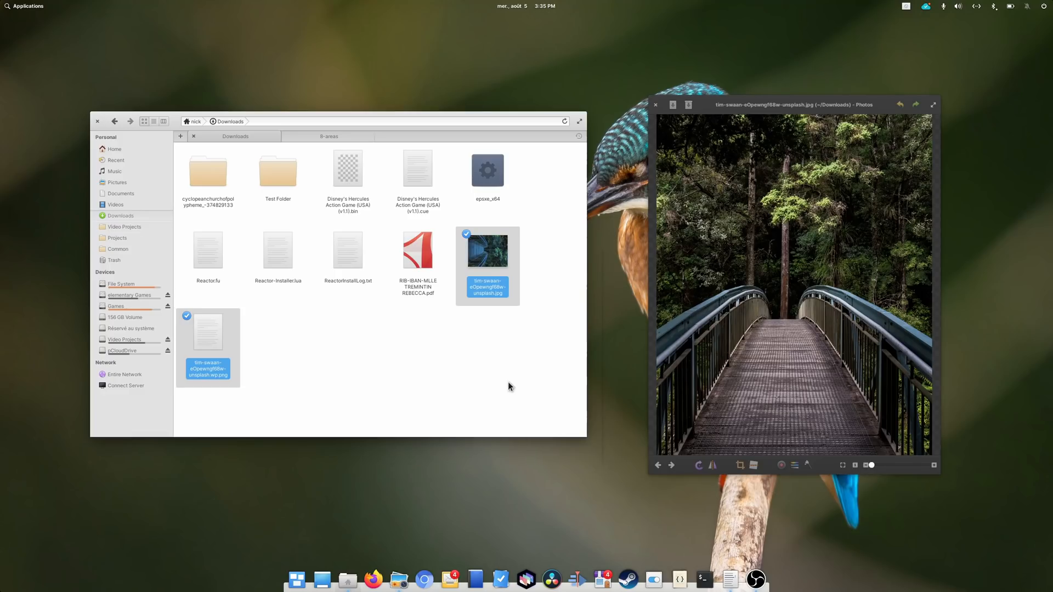
text(w)
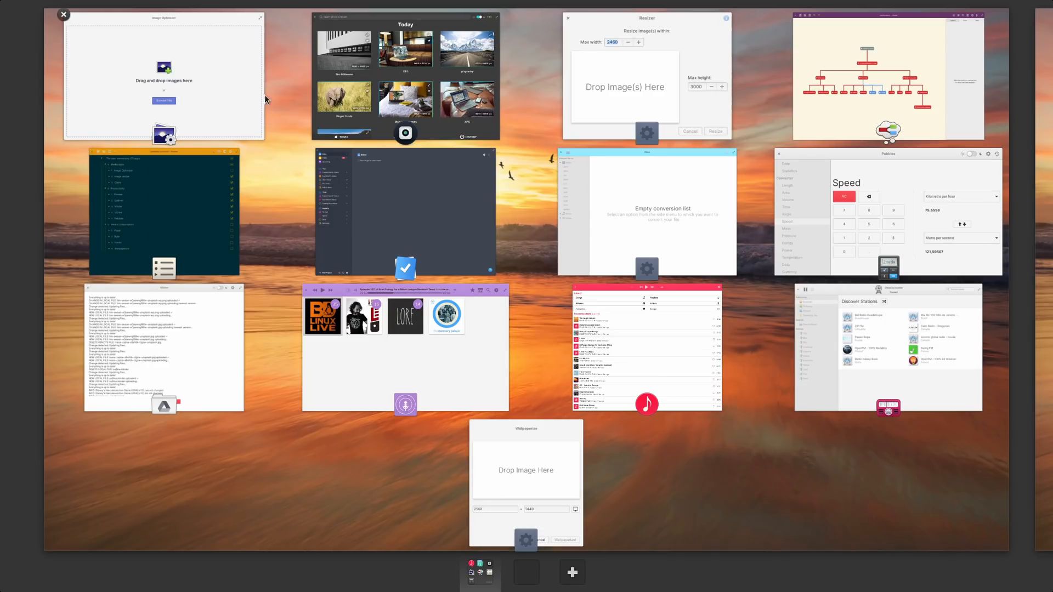
mouse_move(241, 276)
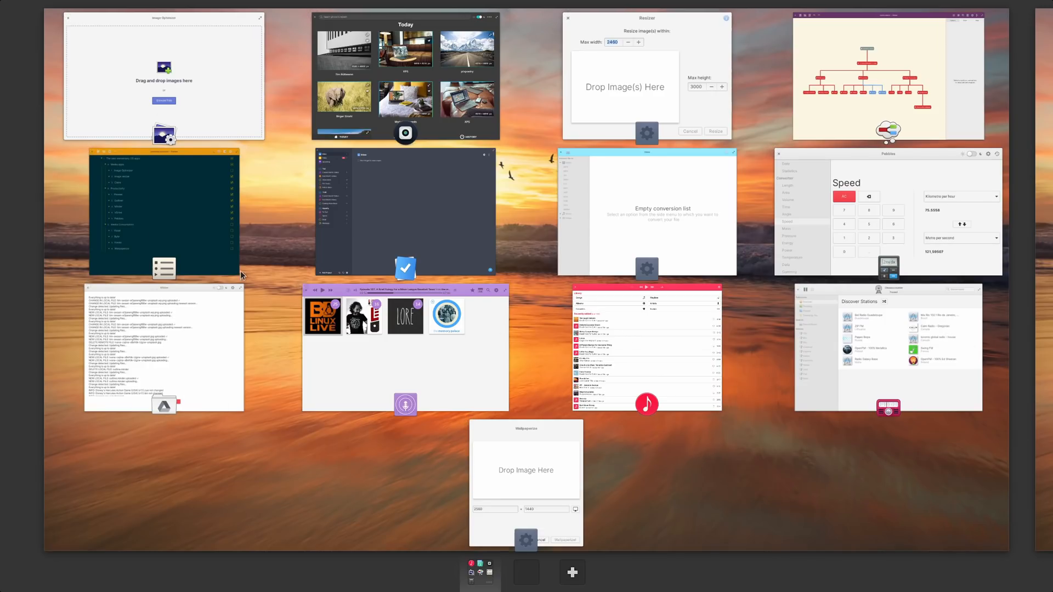